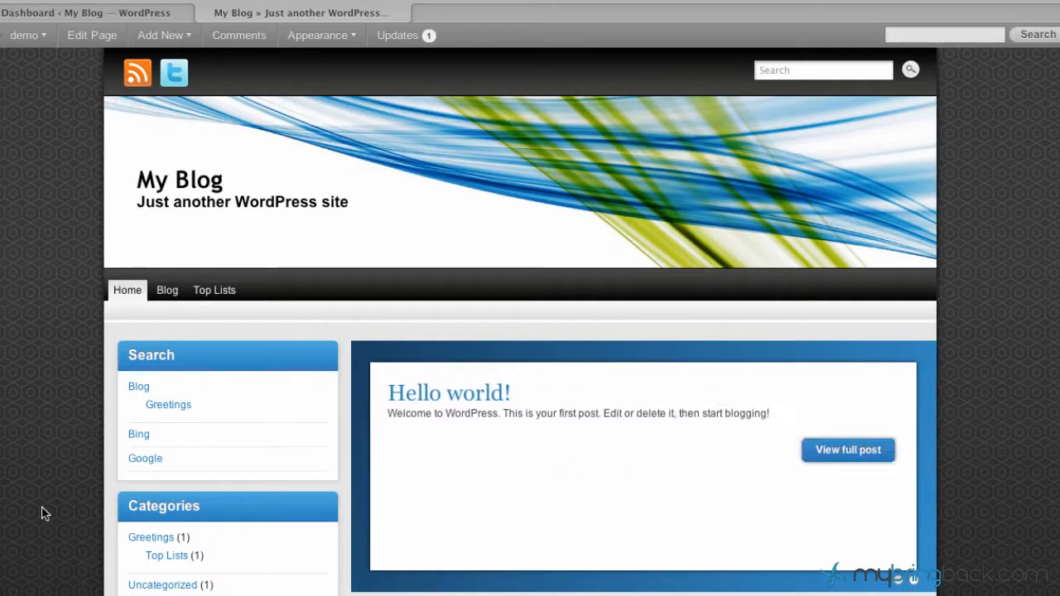
mouse_move(70, 506)
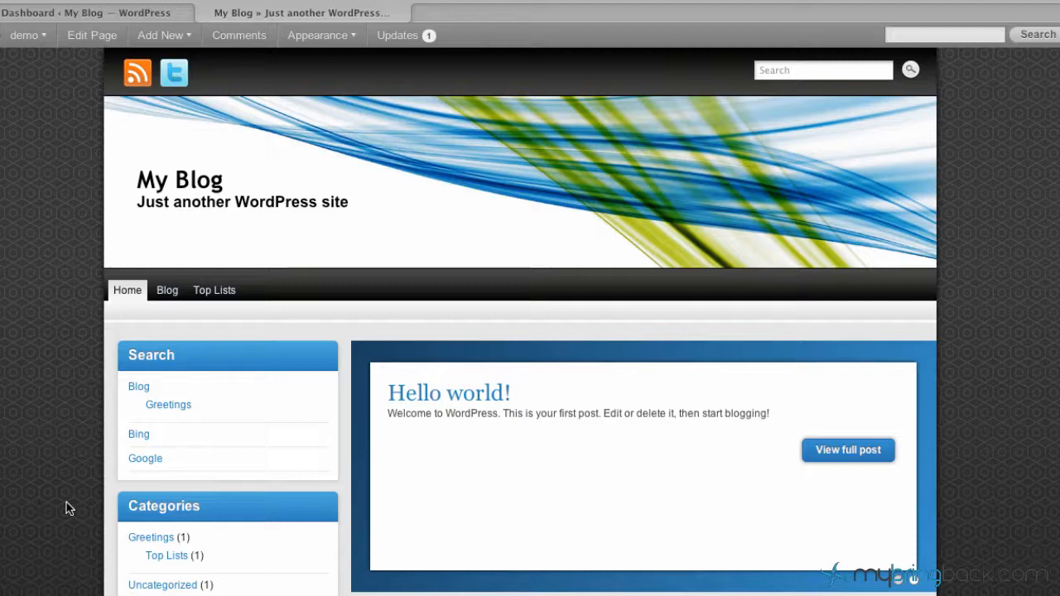
mouse_move(75, 507)
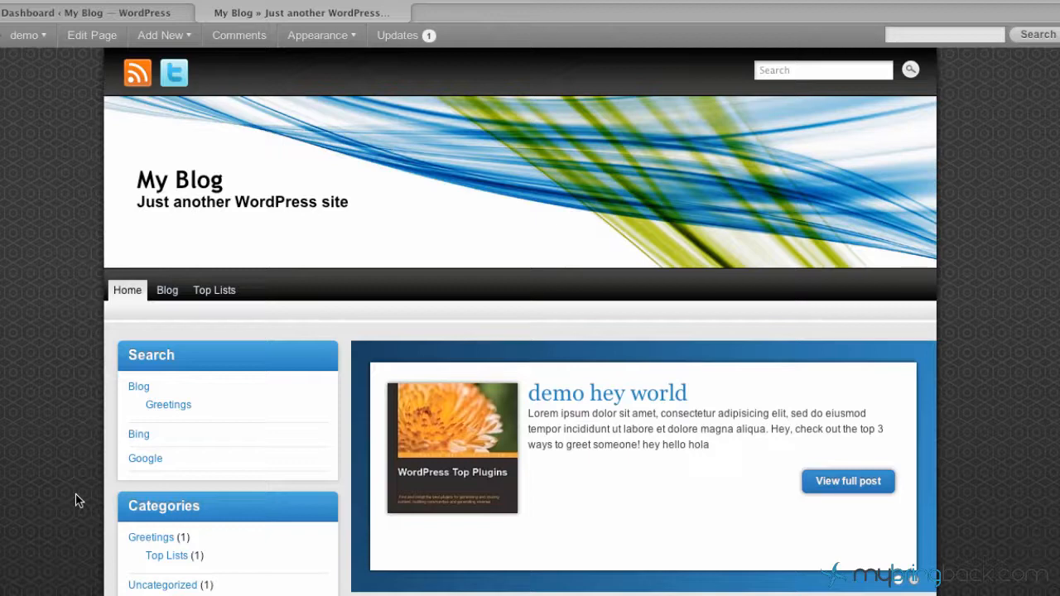
mouse_move(149, 186)
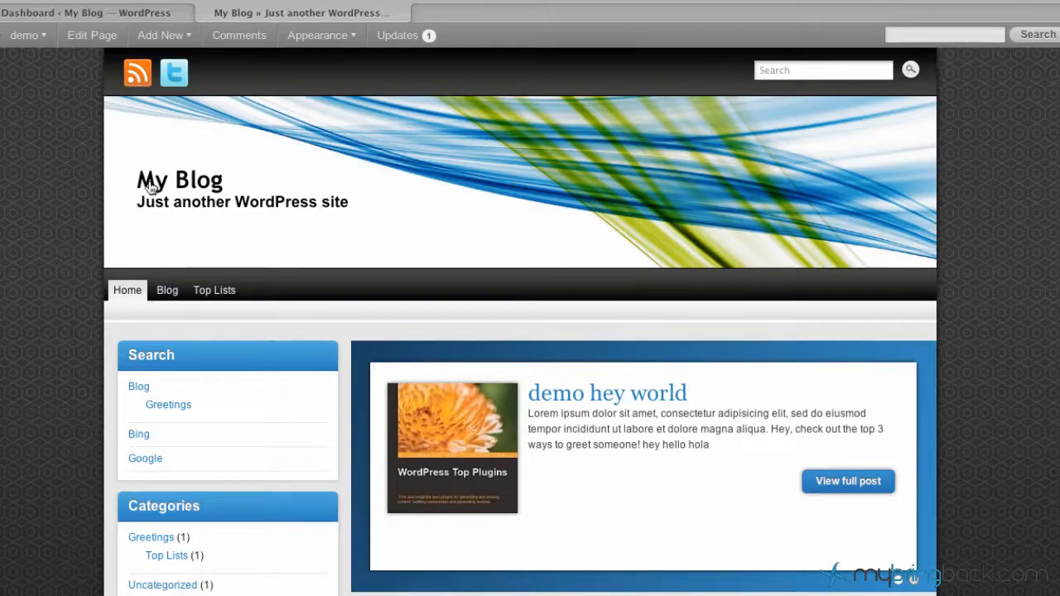
mouse_move(728, 252)
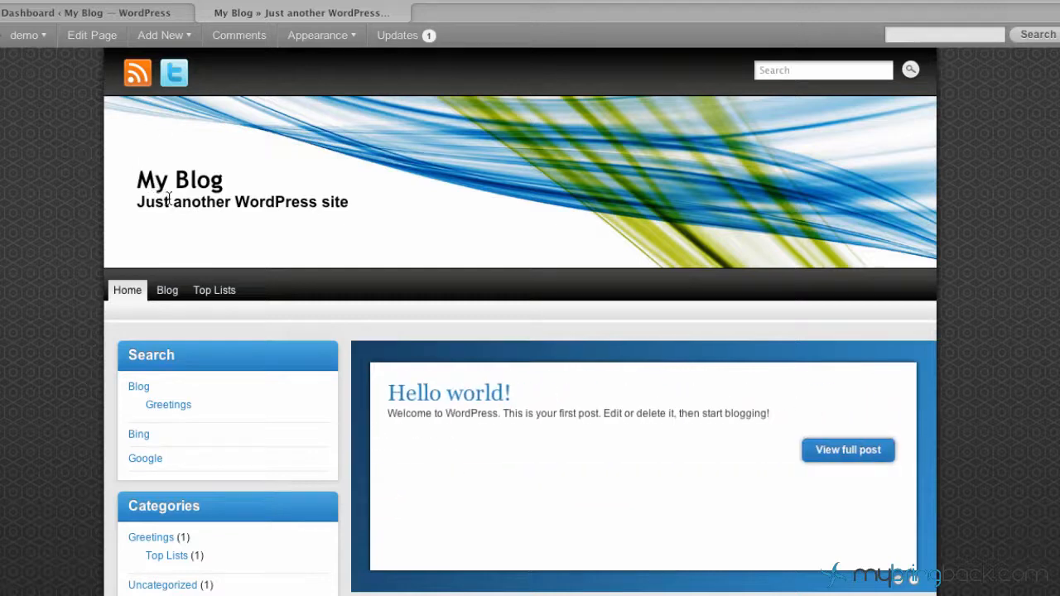
mouse_move(338, 170)
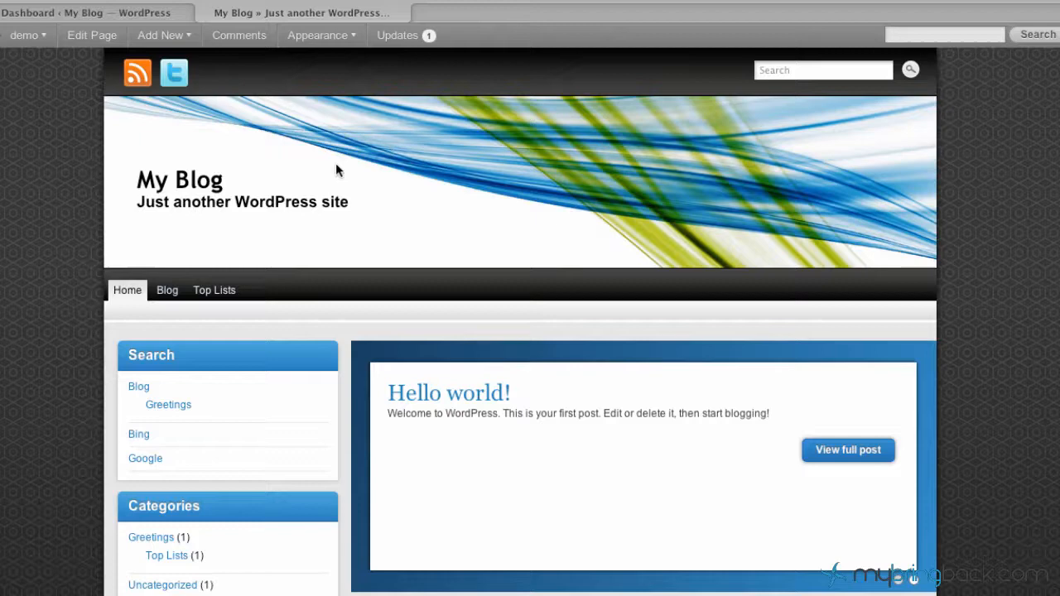
mouse_move(192, 197)
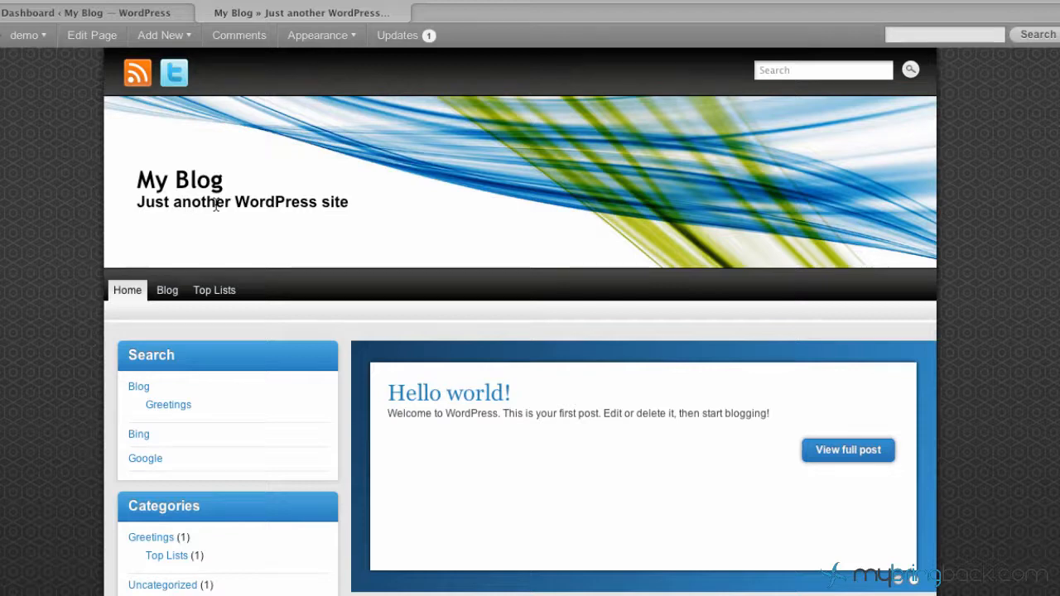
mouse_move(153, 142)
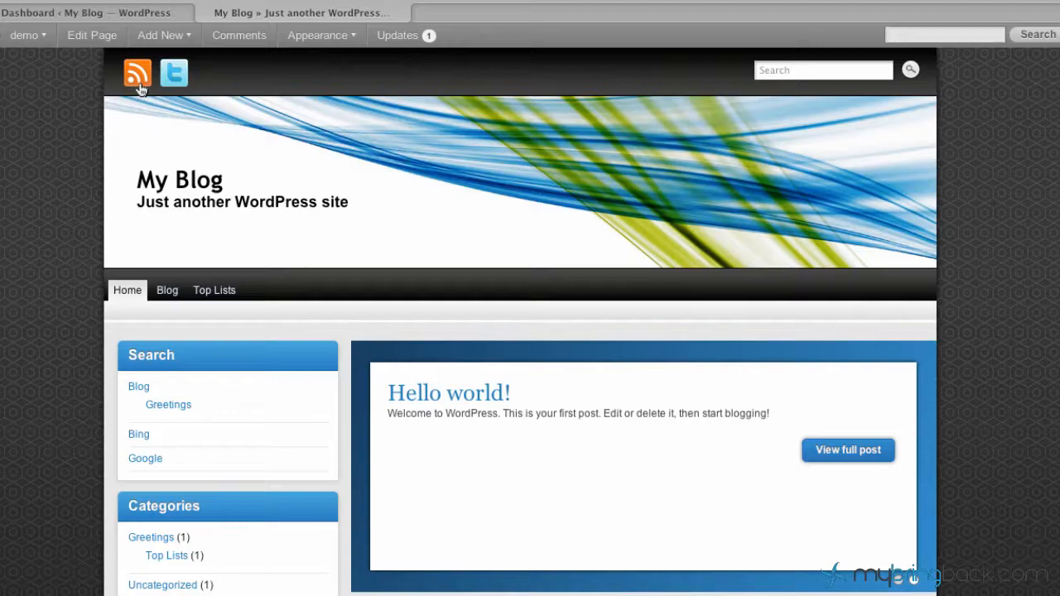
Go to the admin dashboard and reach Settings > General, reviewing the page listing site title My Blog.
left_click(91, 9)
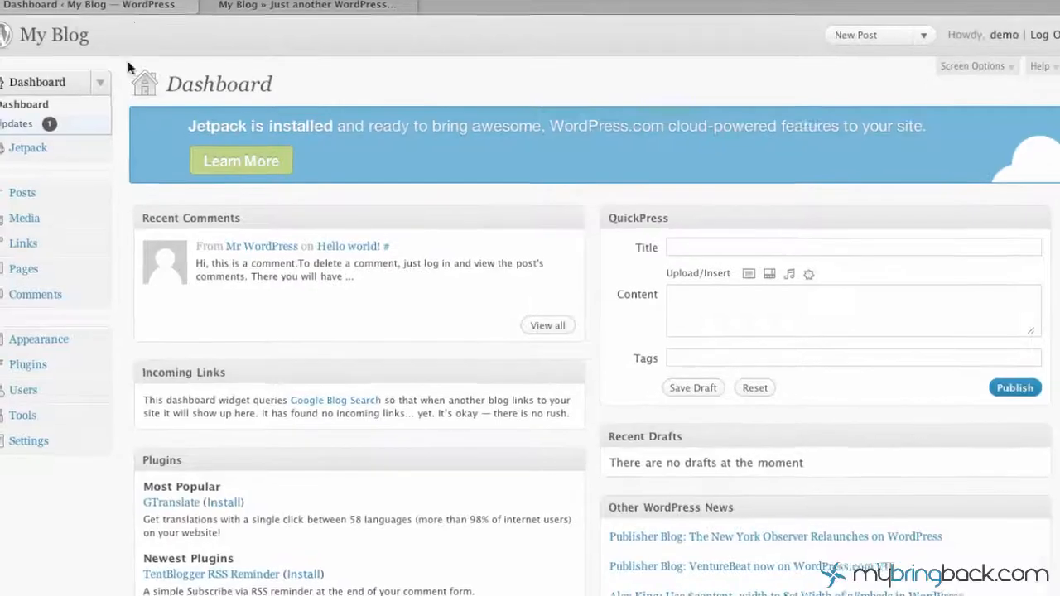
scroll("down", 3)
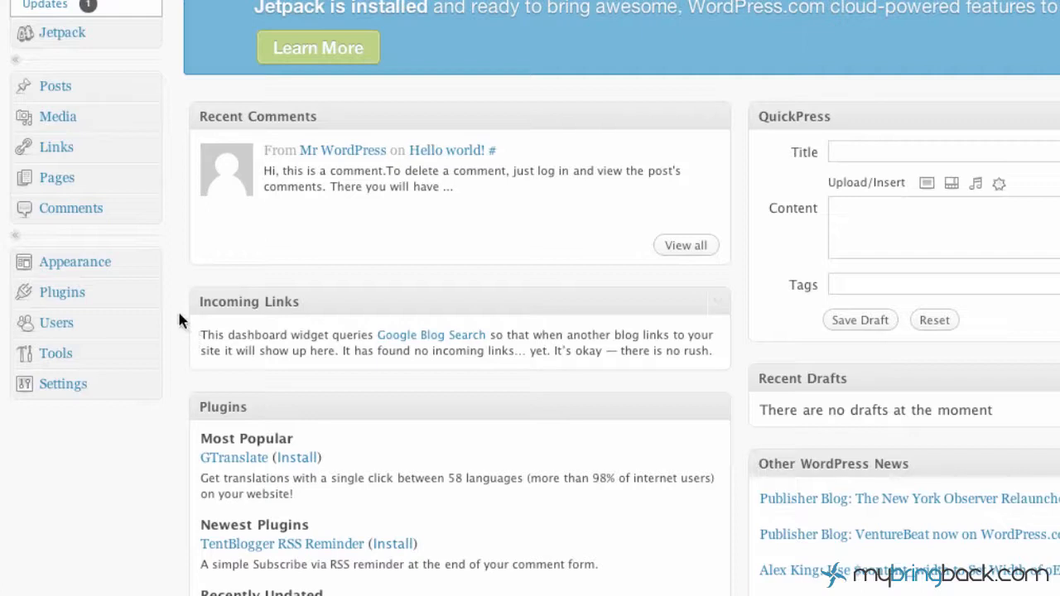
mouse_move(166, 381)
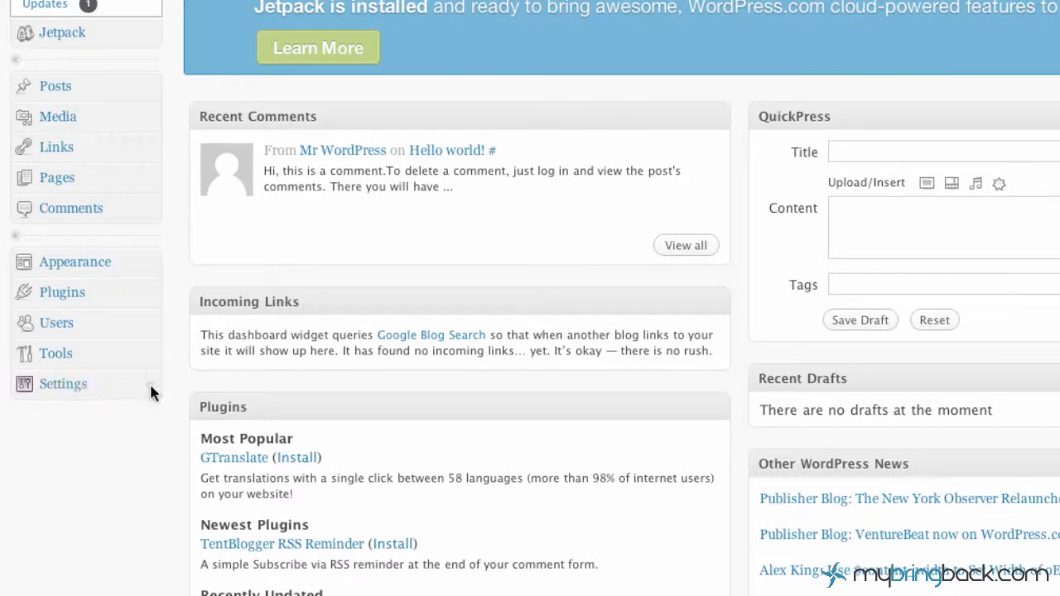
left_click(63, 384)
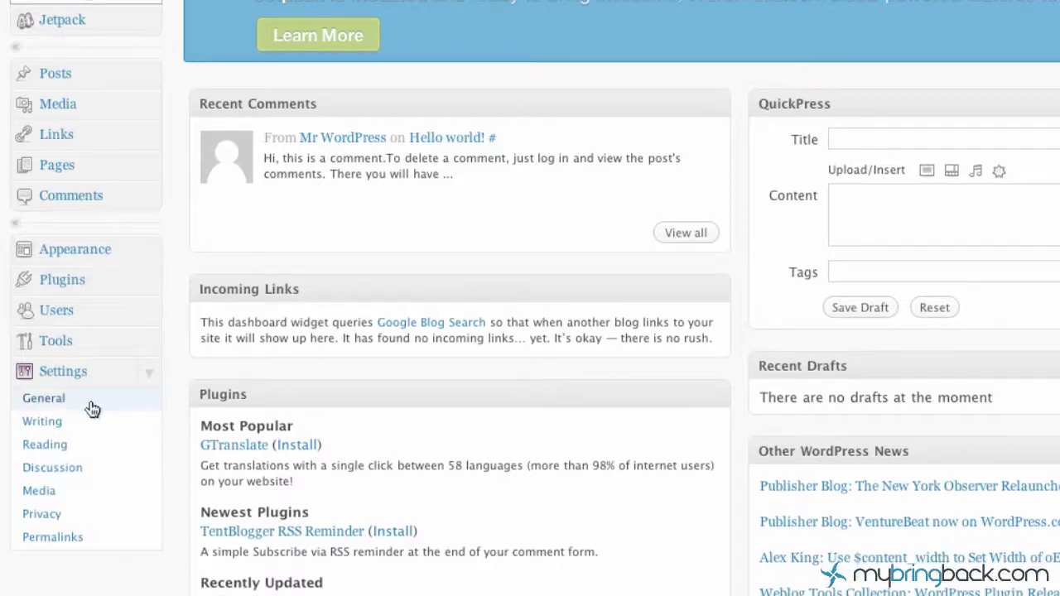
left_click(43, 398)
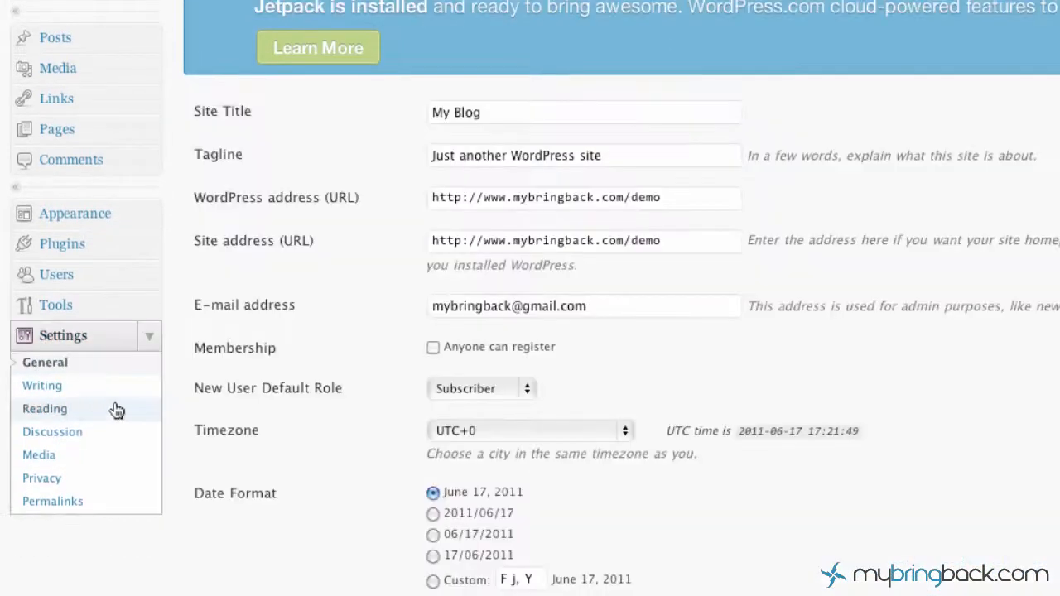
scroll("down", 3)
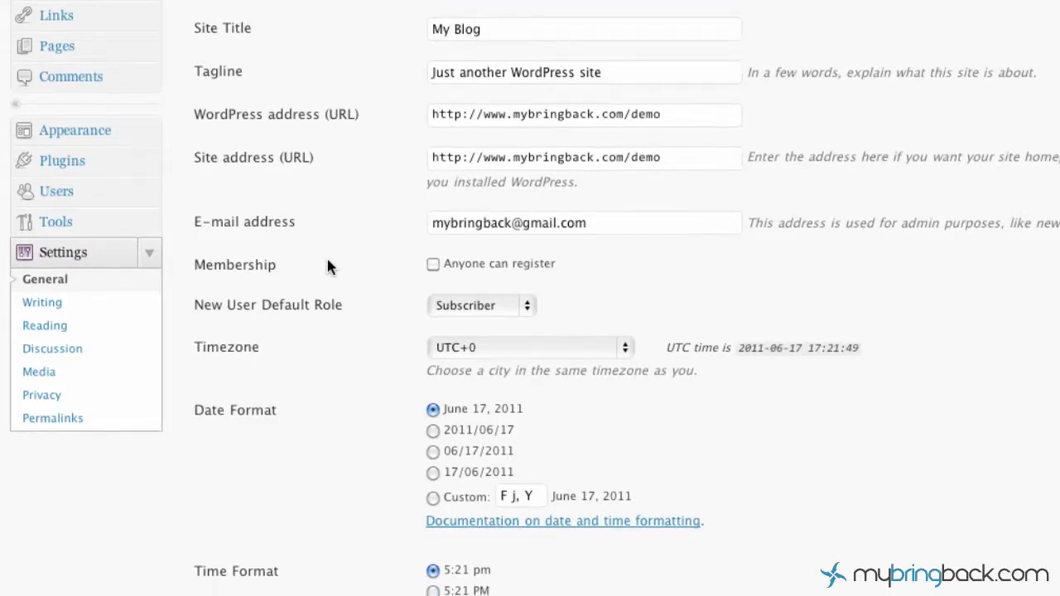
scroll("down", 3)
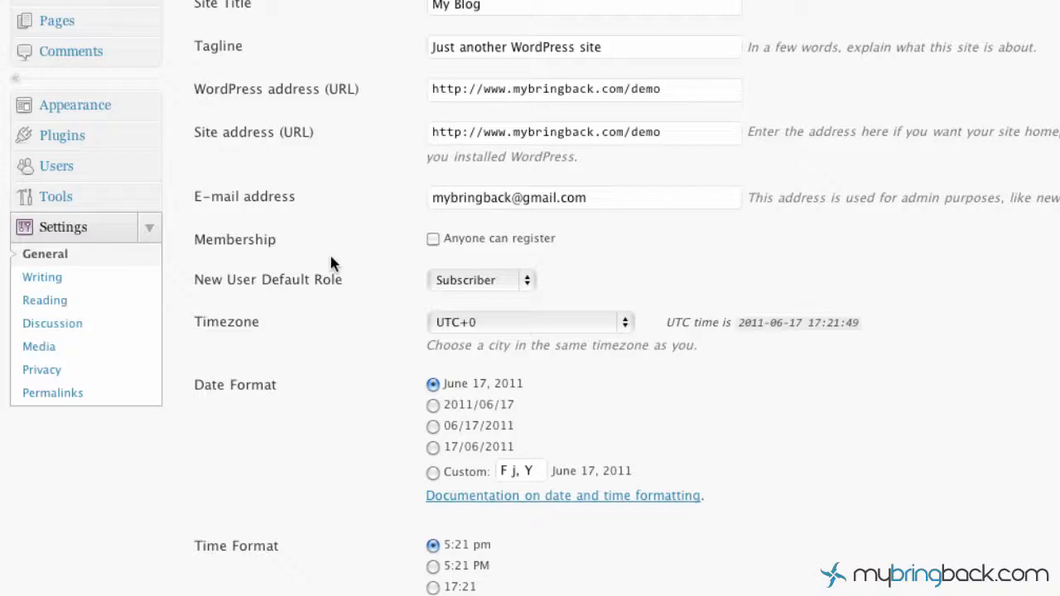
scroll("down", 3)
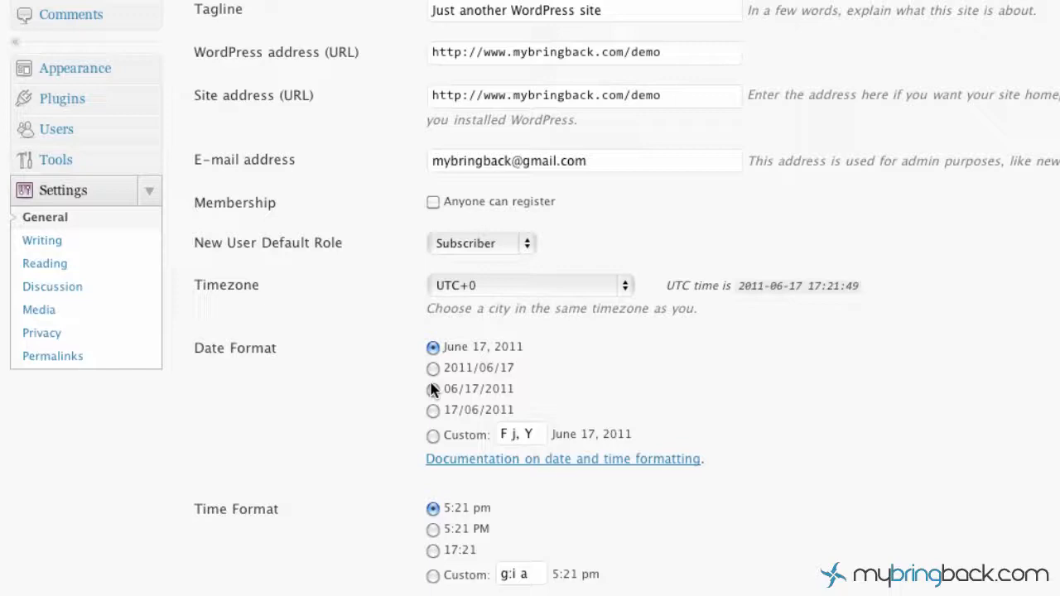
scroll("up", 3)
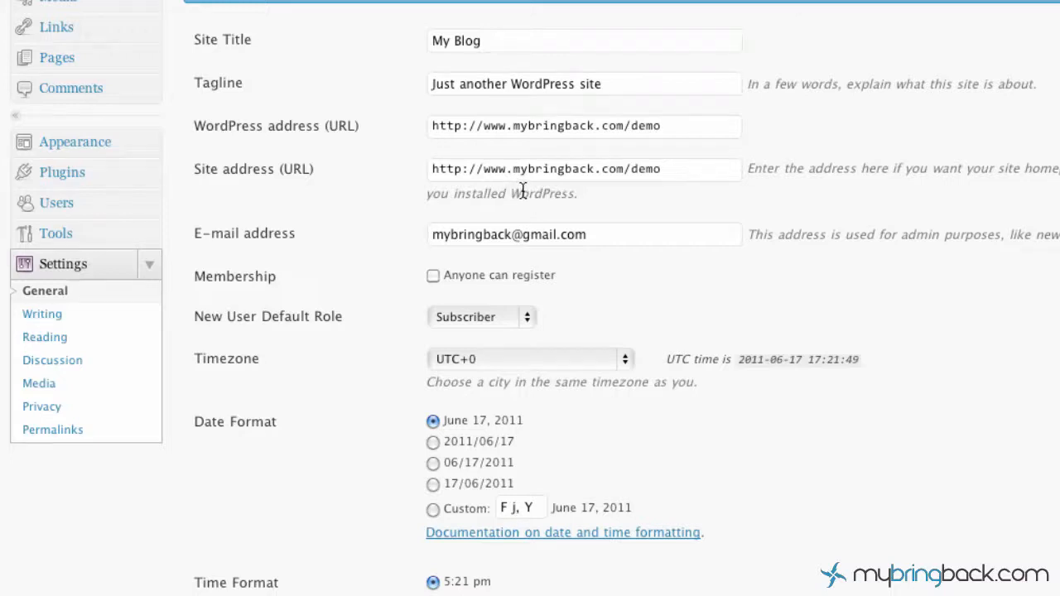
scroll("up", 3)
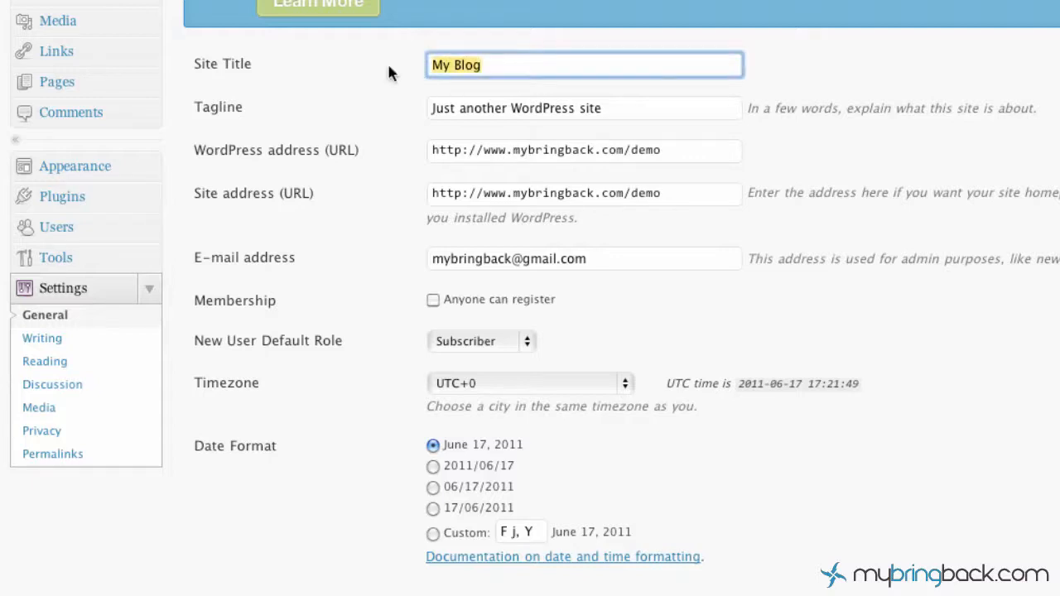
Replace My Blog with MyBringBack, set the tagline 'education on technology', and save the settings.
key("BackSpace")
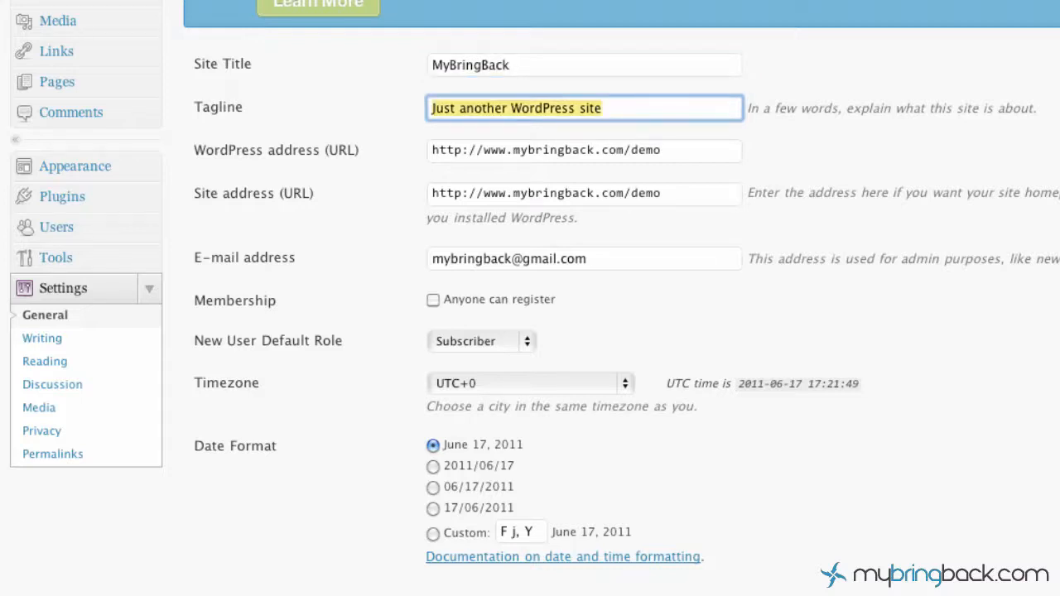
type("education")
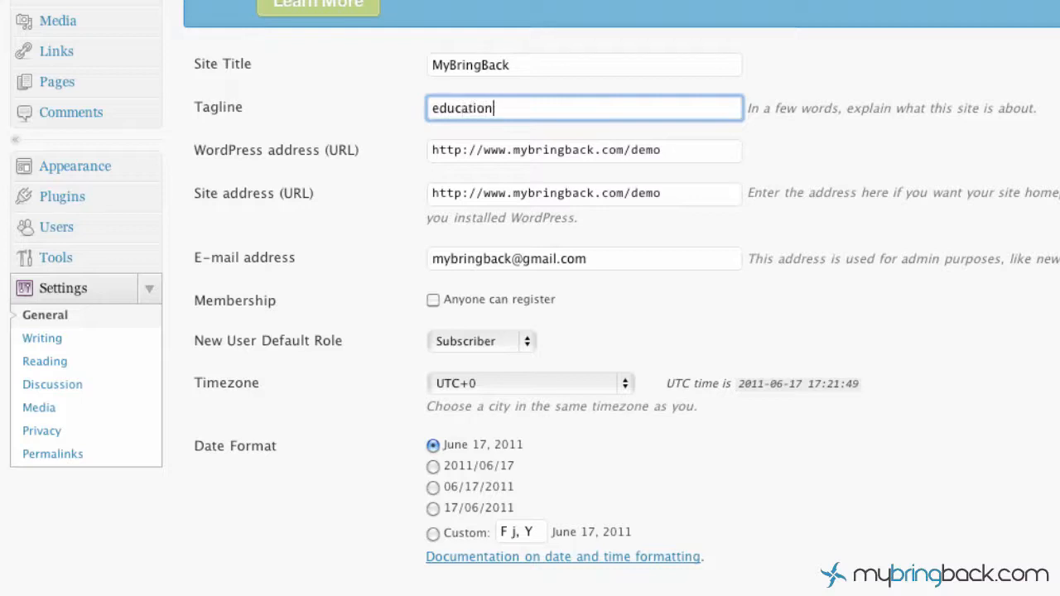
type("t")
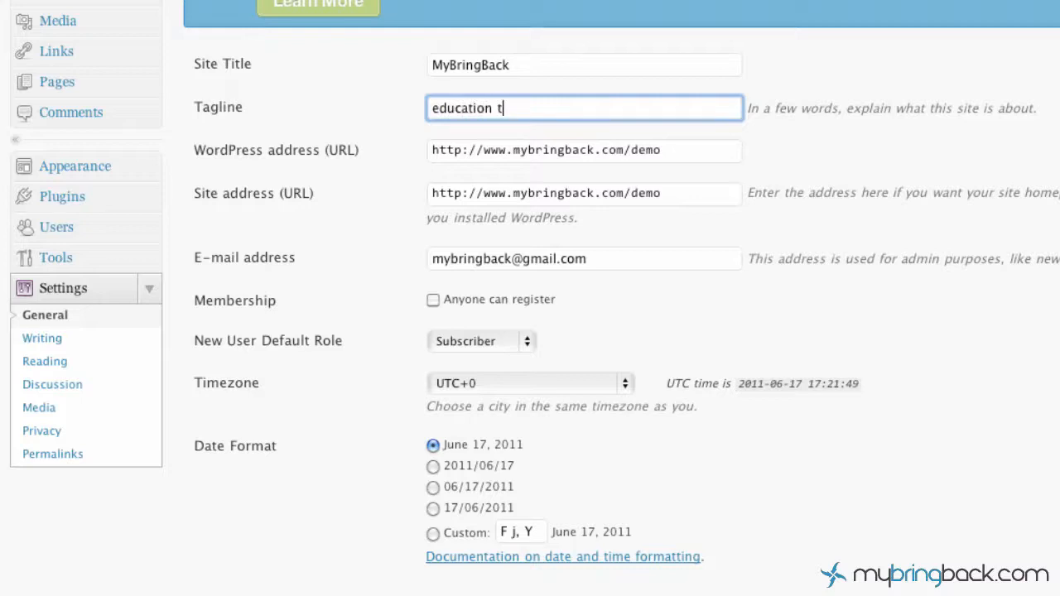
type("on tech")
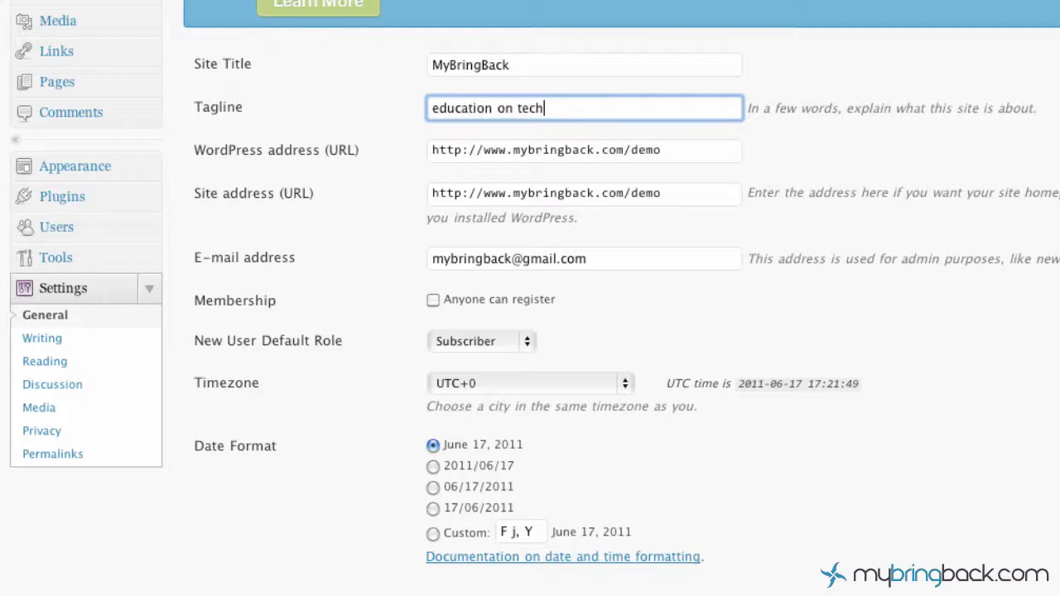
type("nology")
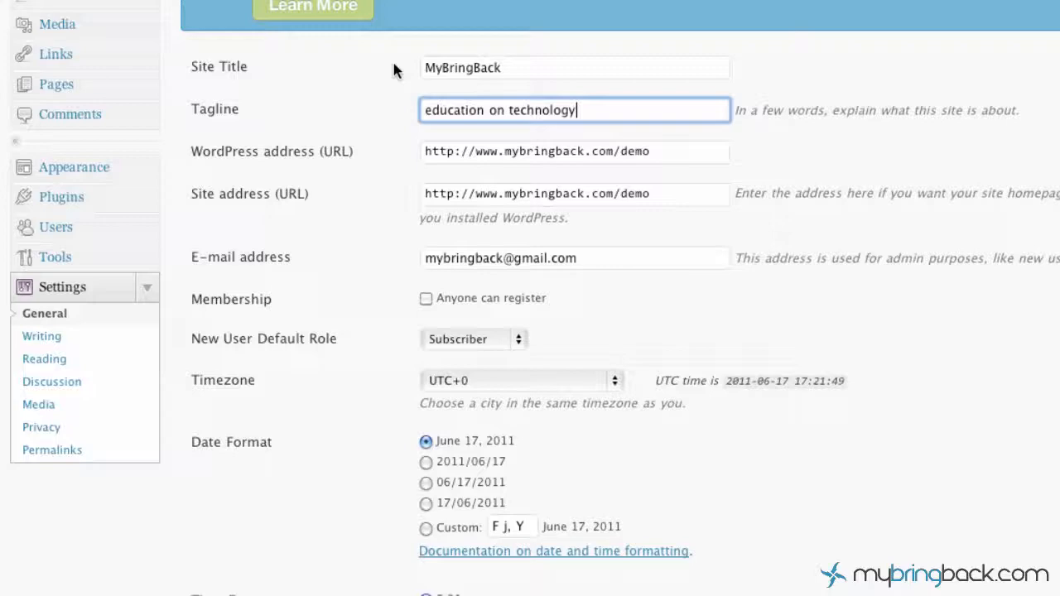
scroll("down", 3)
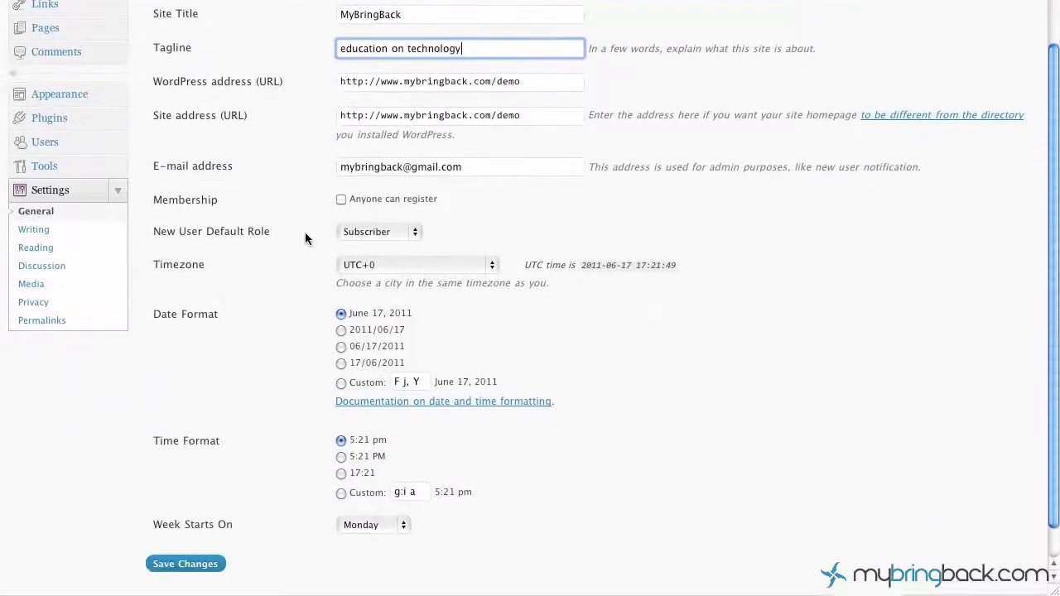
scroll("down", 3)
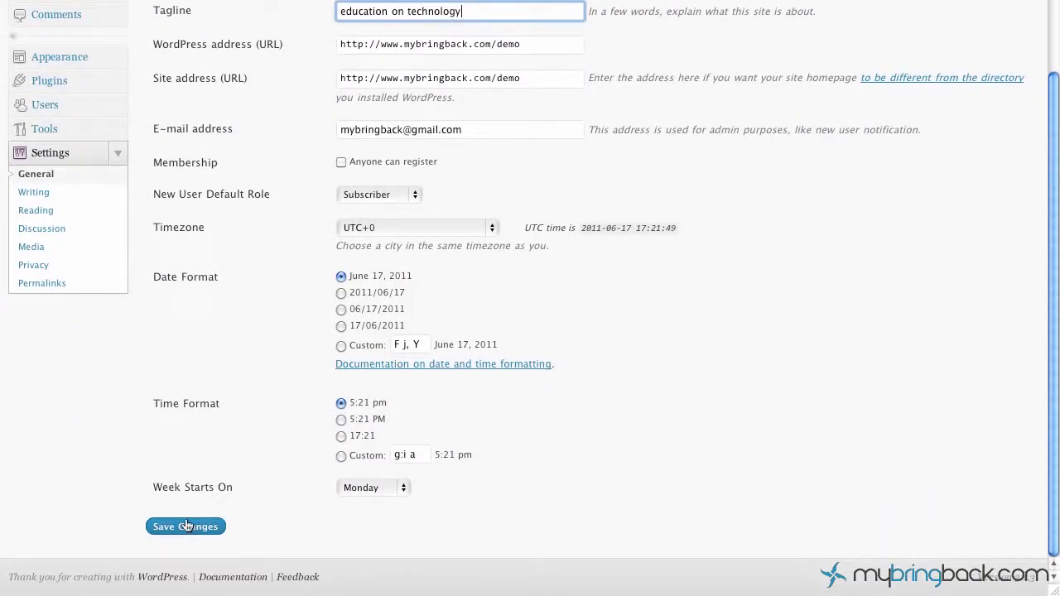
left_click(185, 527)
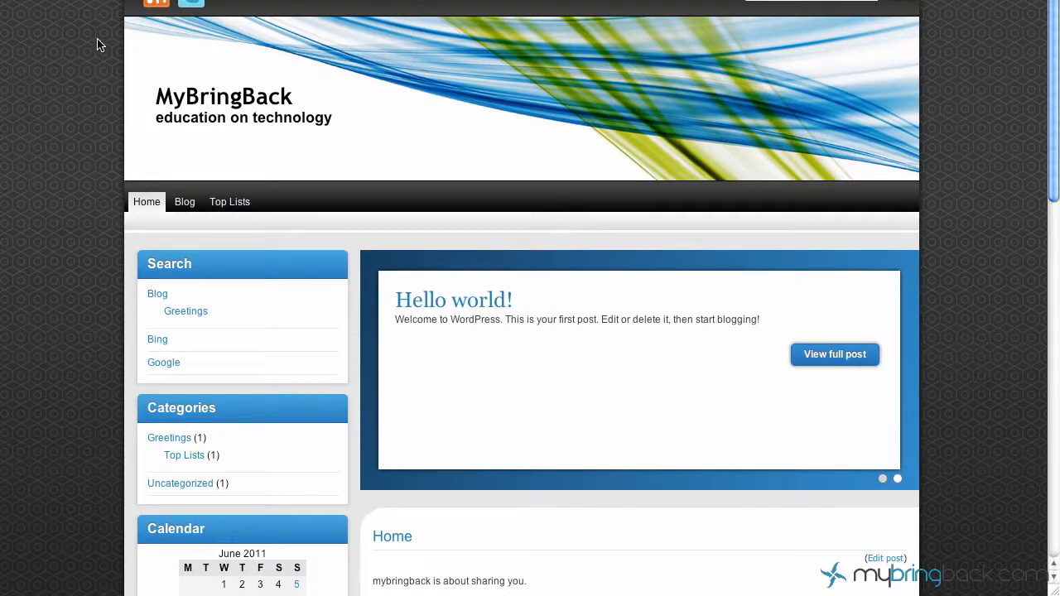
mouse_move(208, 60)
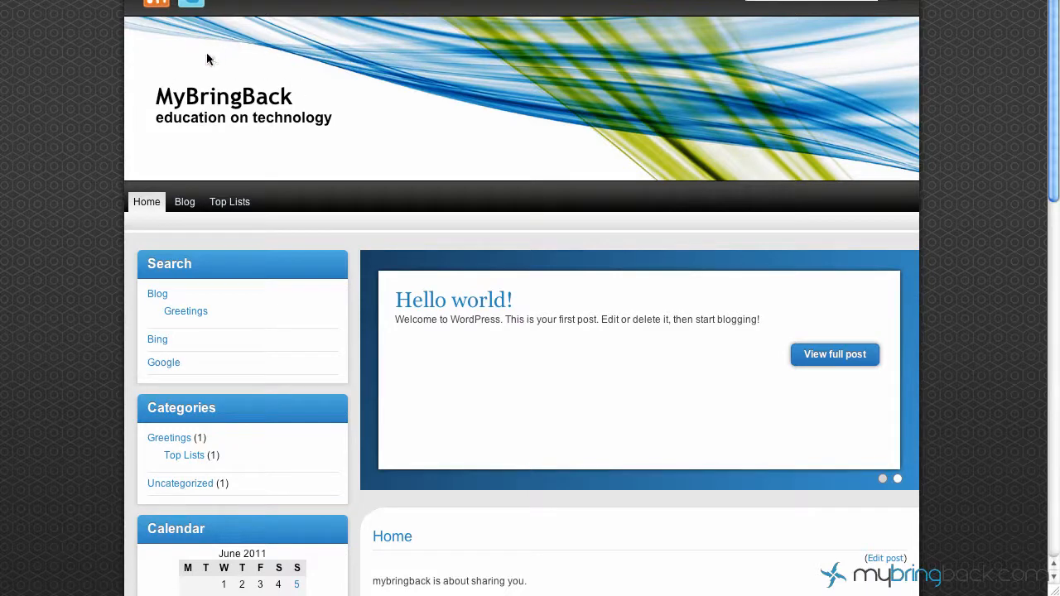
mouse_move(158, 57)
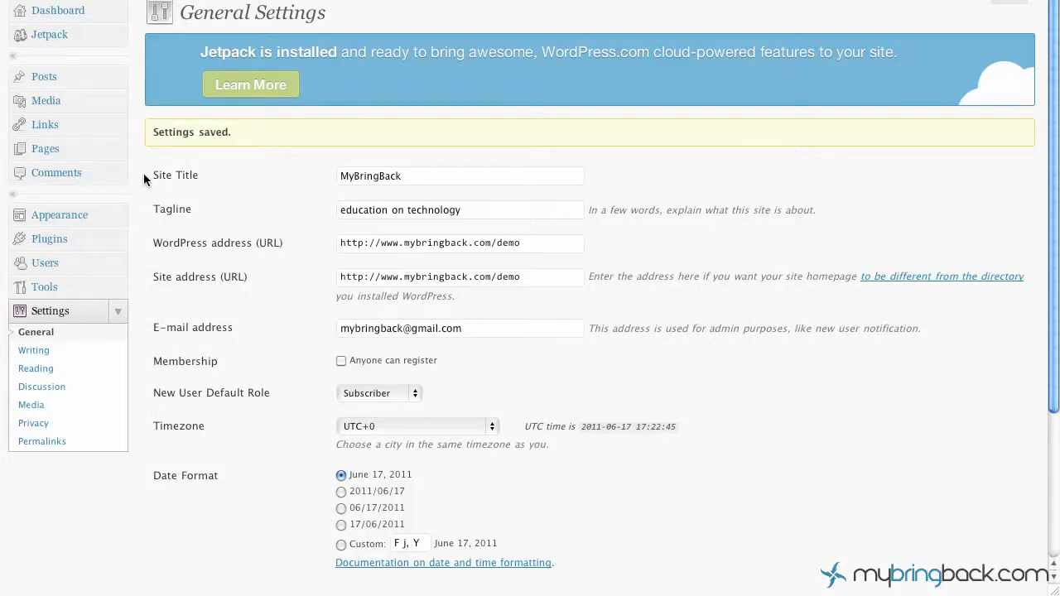
mouse_move(123, 315)
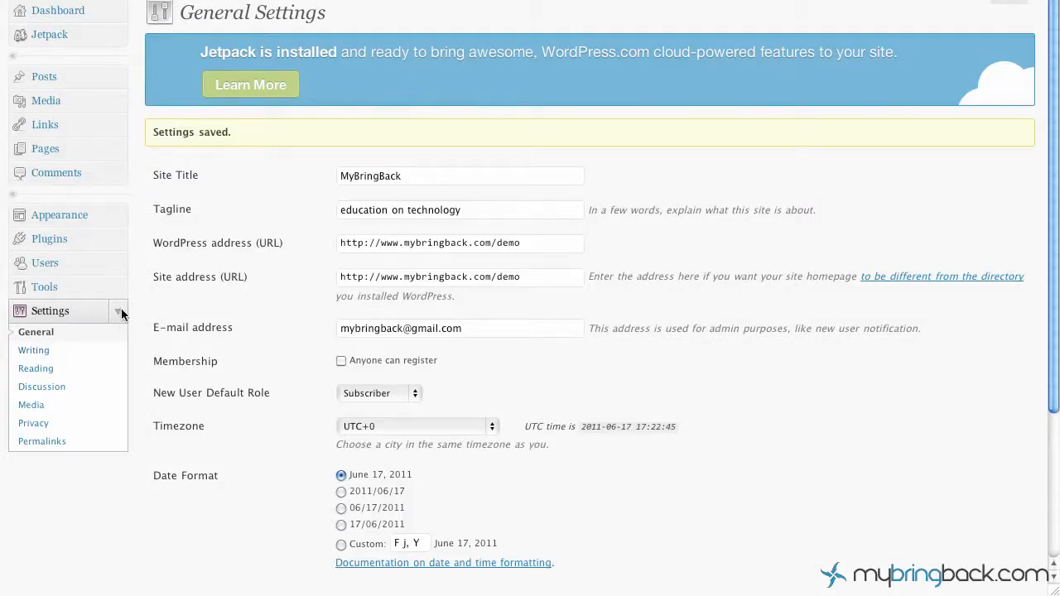
mouse_move(120, 224)
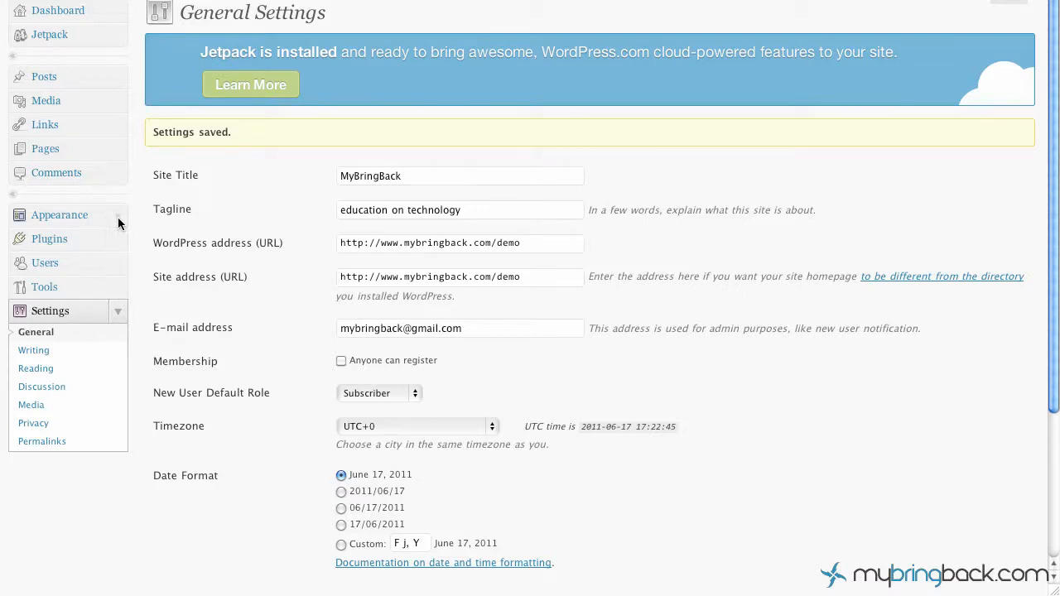
left_click(60, 215)
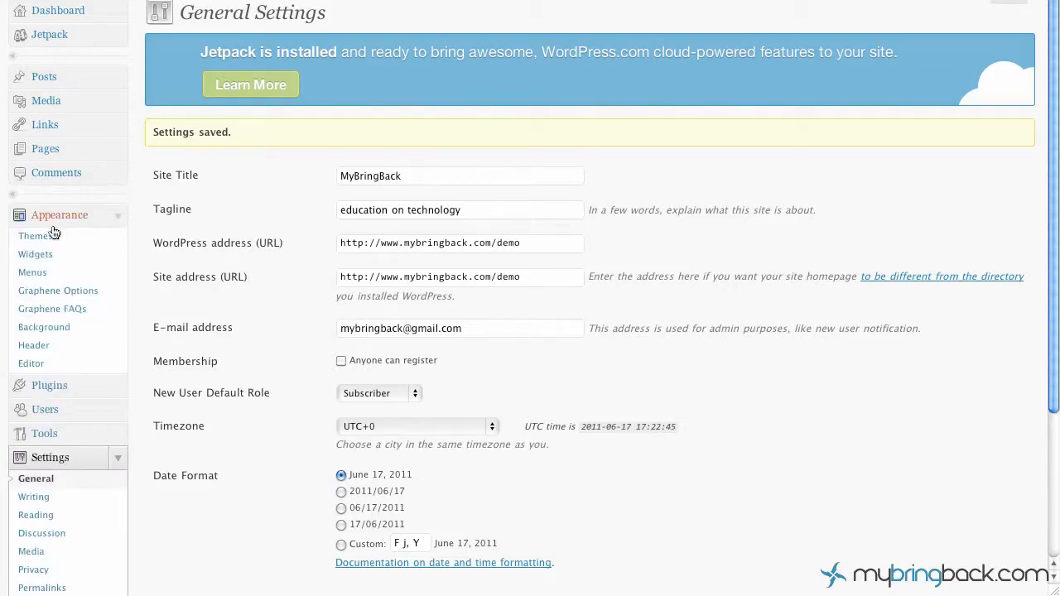
mouse_move(33, 346)
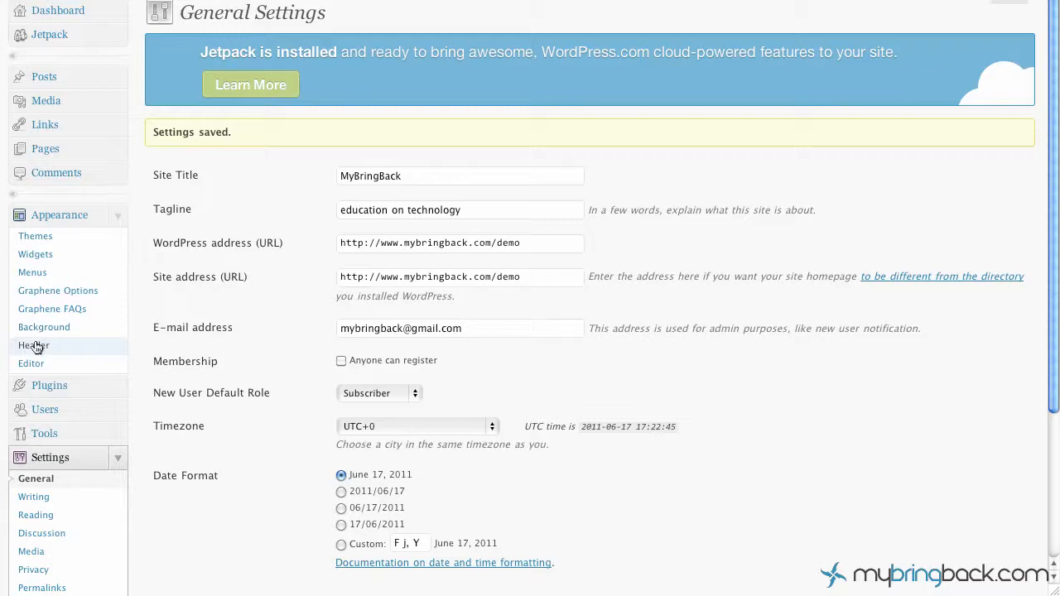
left_click(33, 346)
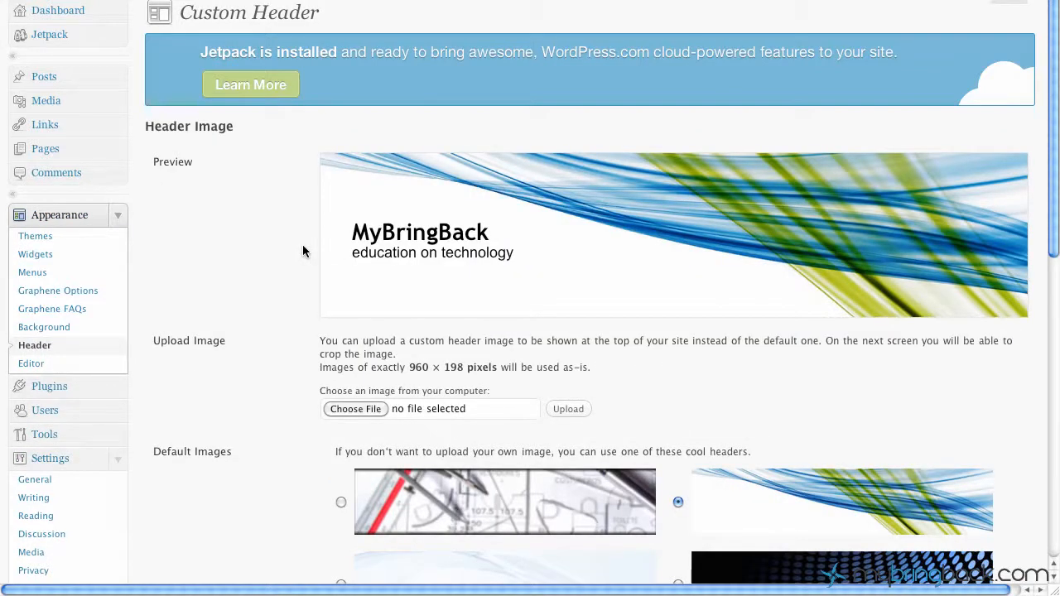
scroll("down", 3)
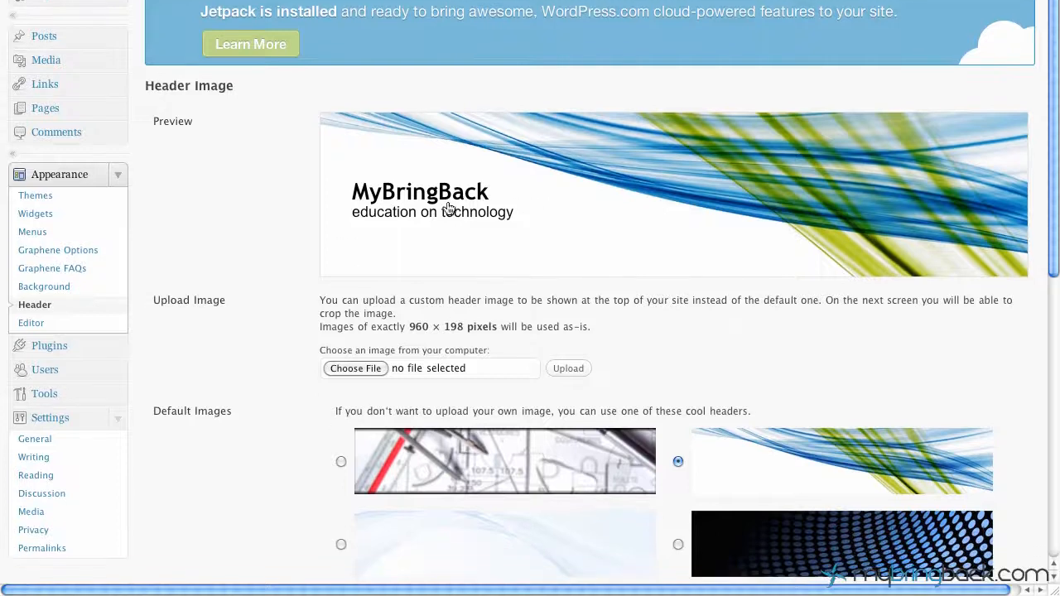
mouse_move(648, 263)
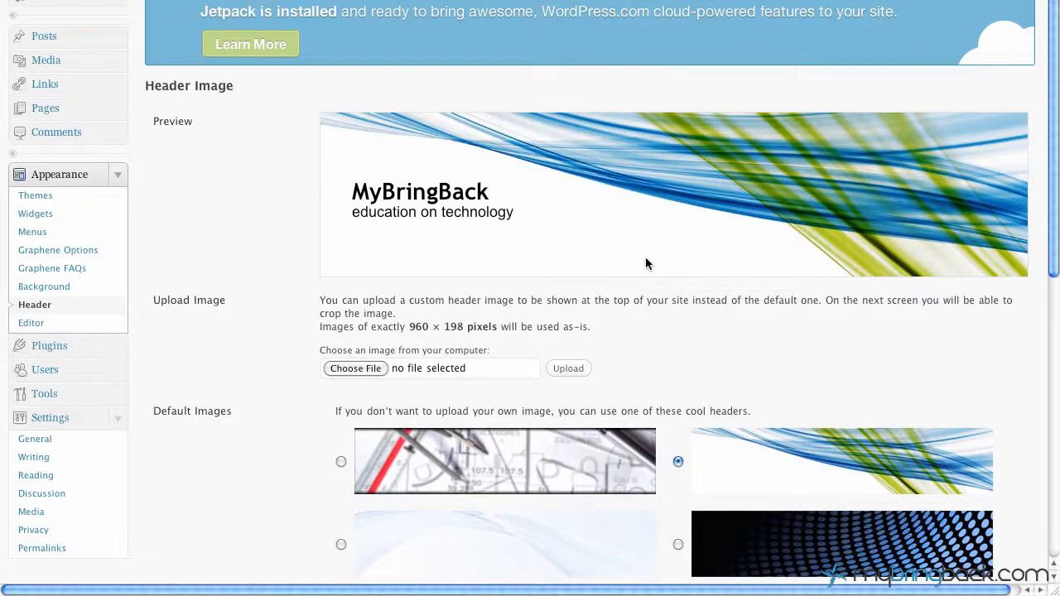
scroll("down", 3)
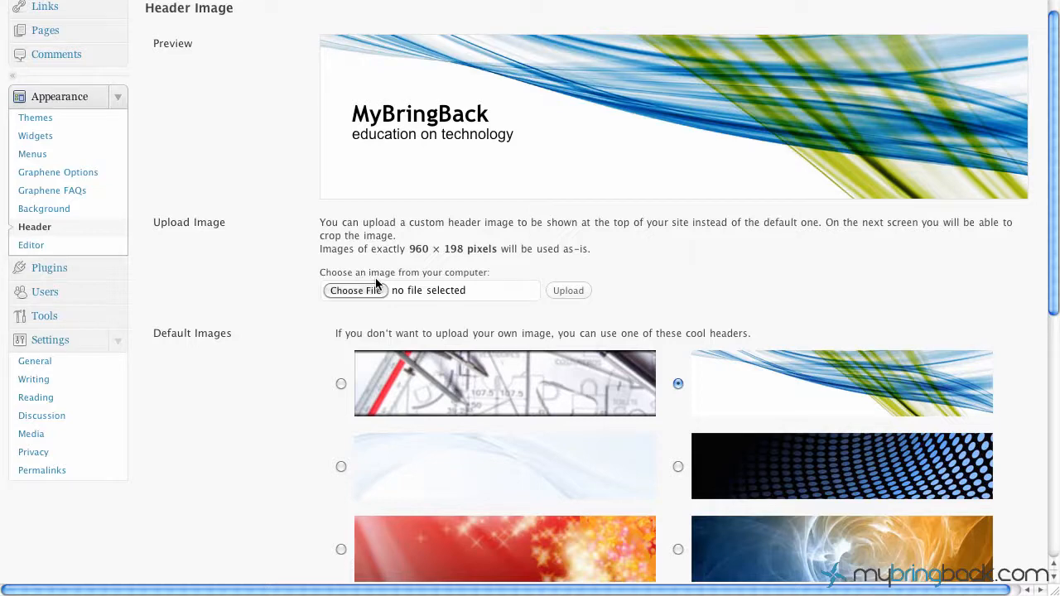
mouse_move(361, 295)
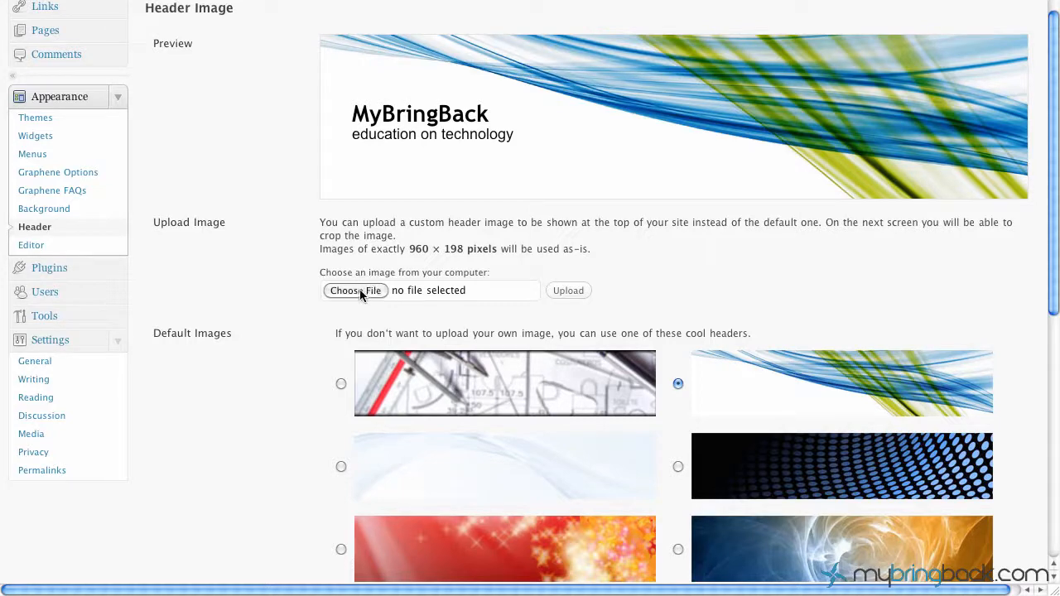
left_click(355, 290)
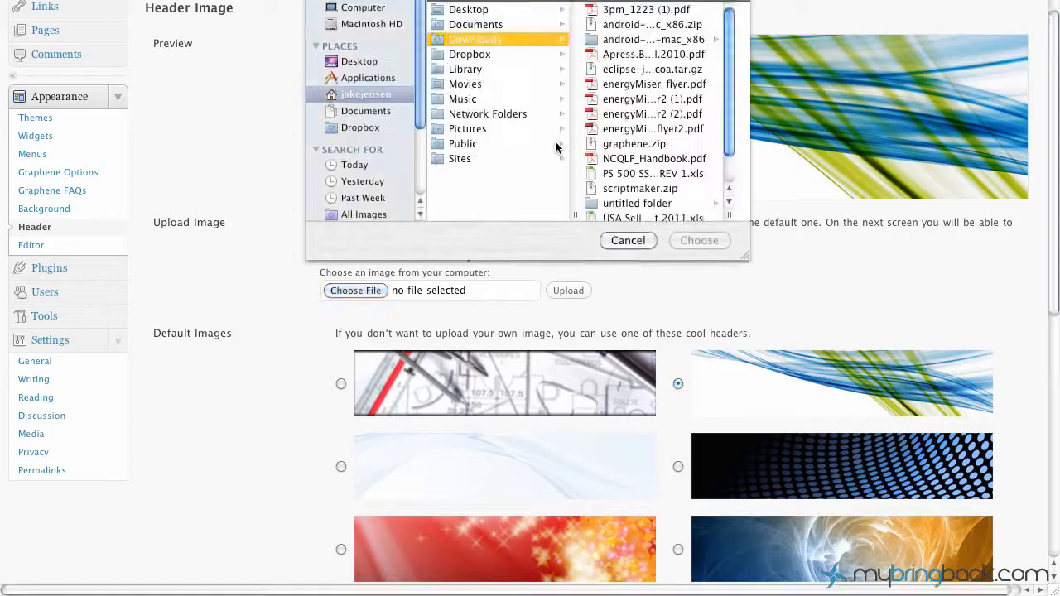
left_click(626, 240)
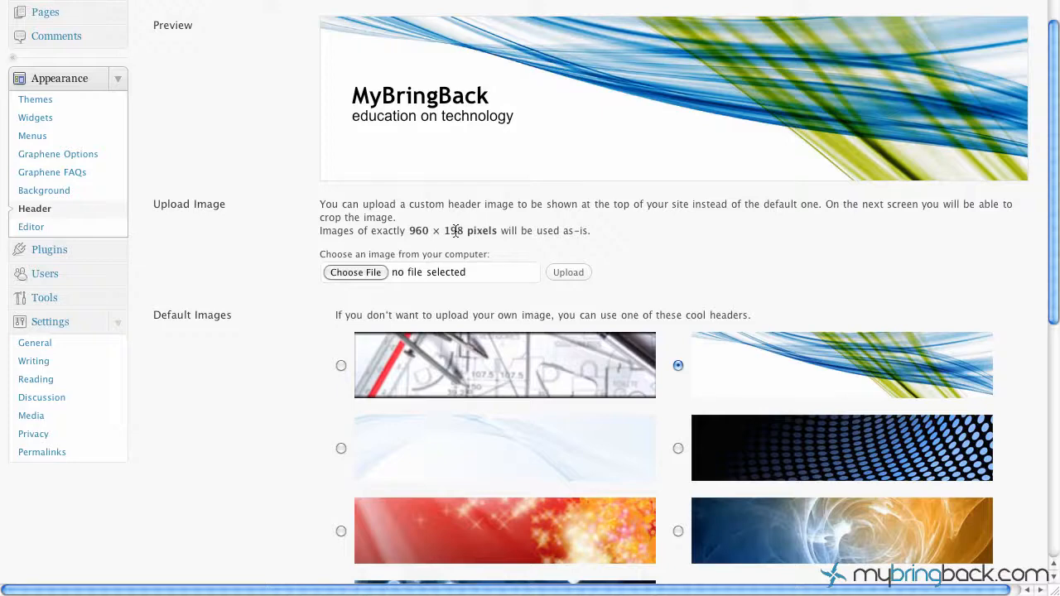
scroll("down", 3)
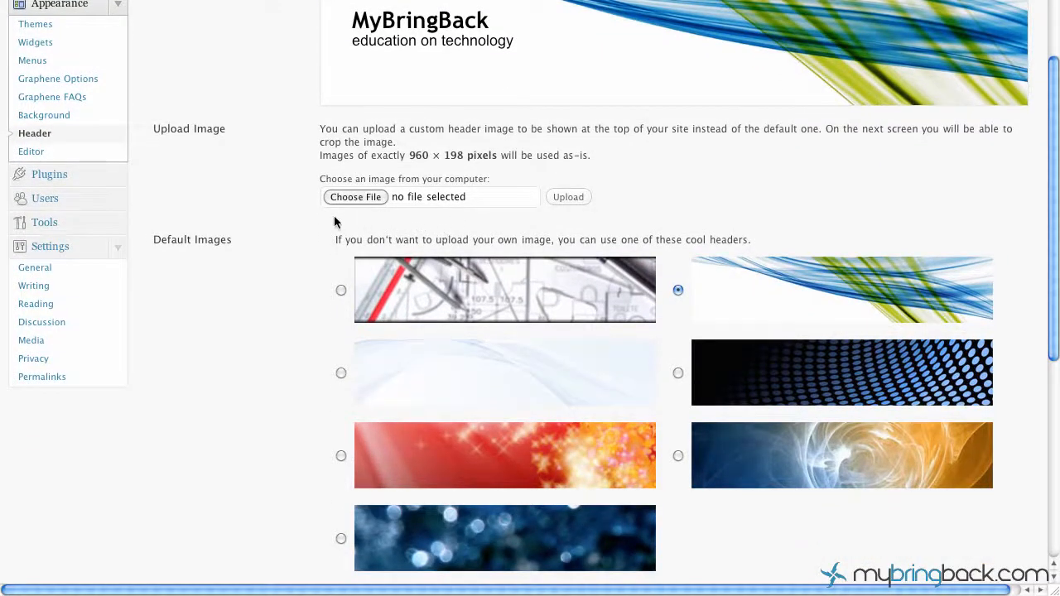
scroll("down", 3)
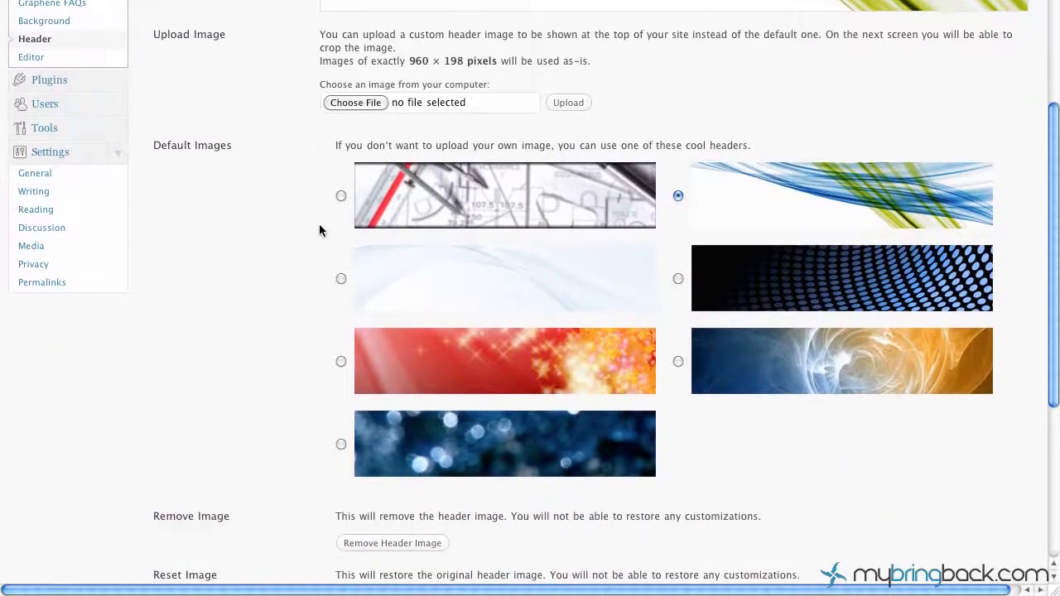
scroll("down", 3)
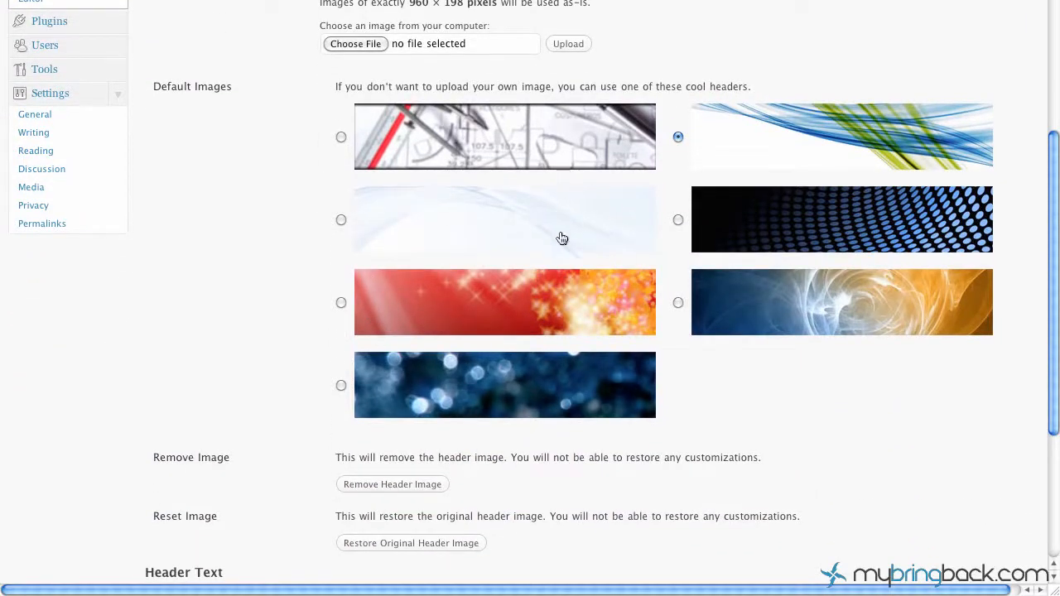
scroll("down", 3)
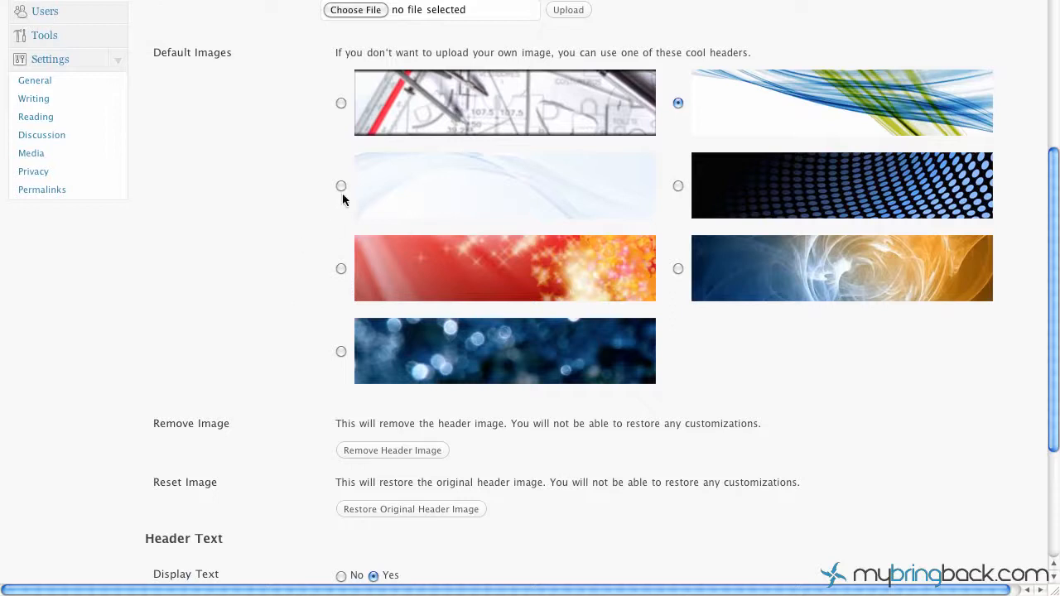
scroll("down", 3)
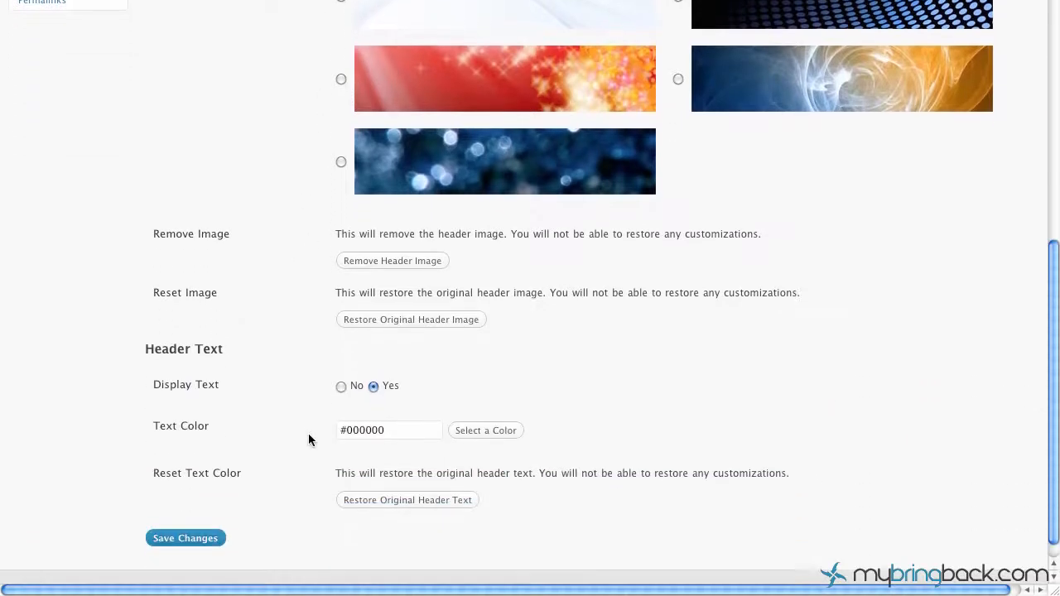
scroll("up", 3)
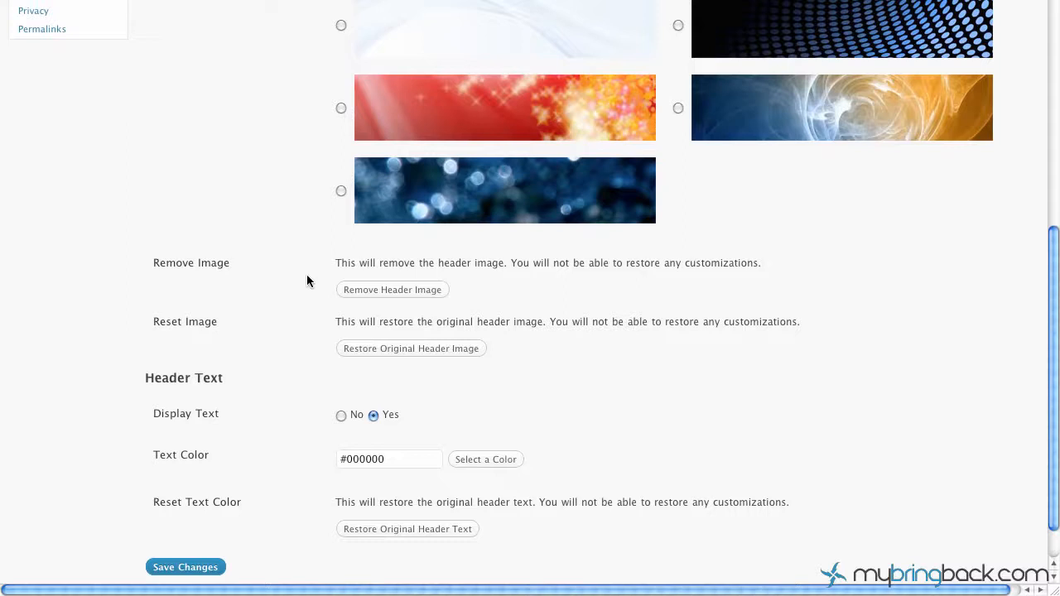
mouse_move(390, 295)
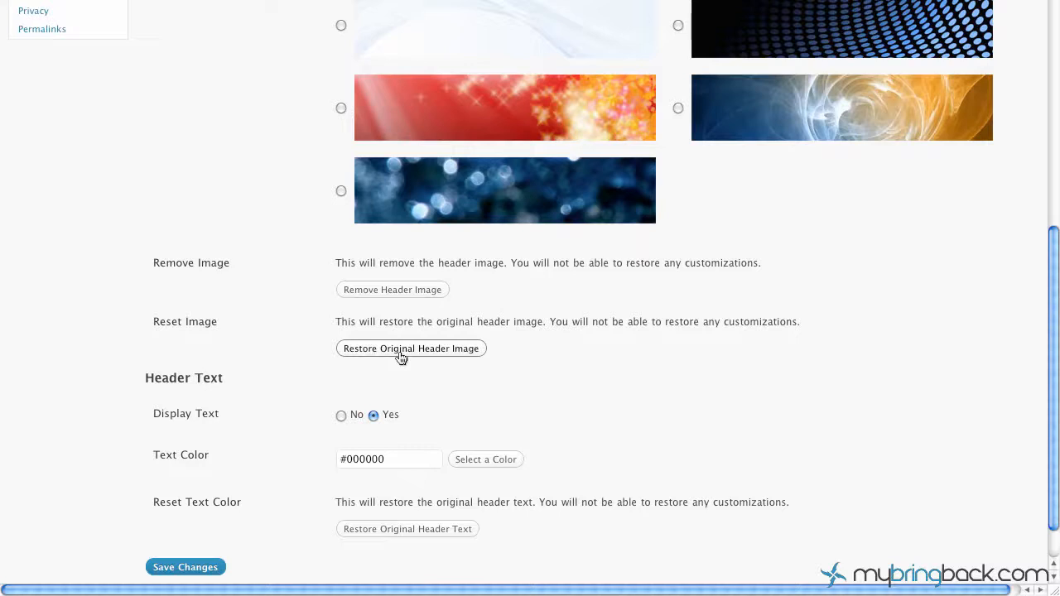
scroll("down", 3)
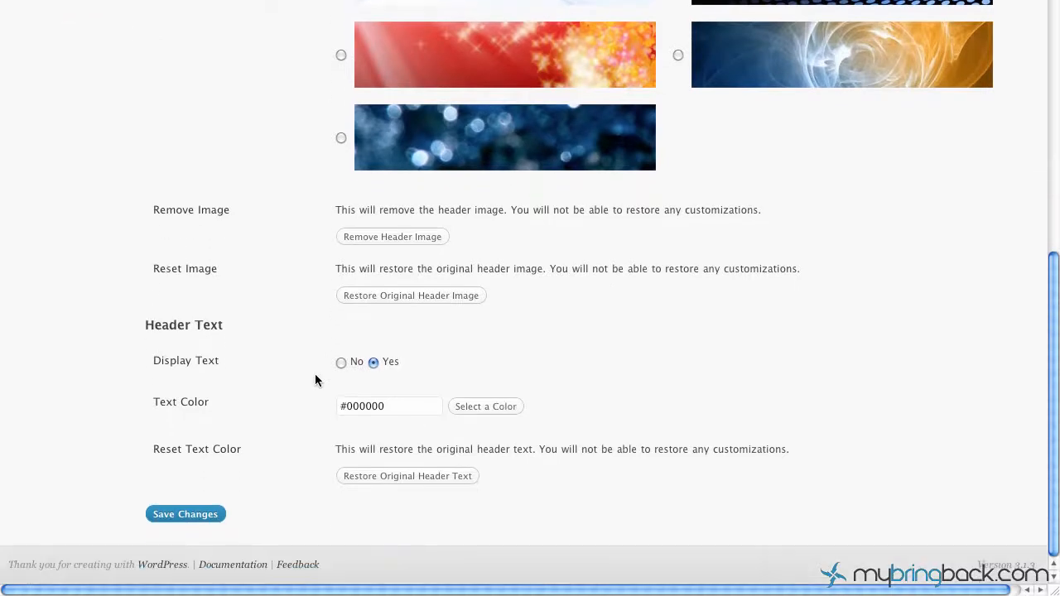
mouse_move(321, 369)
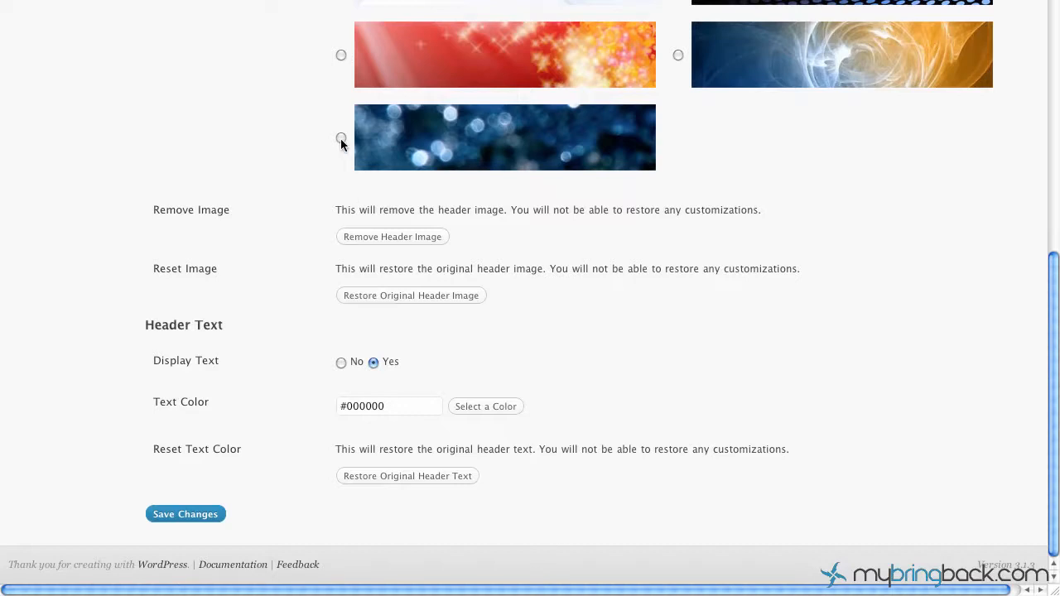
Select the blue bokeh default header image and save, confirming the header update.
left_click(342, 138)
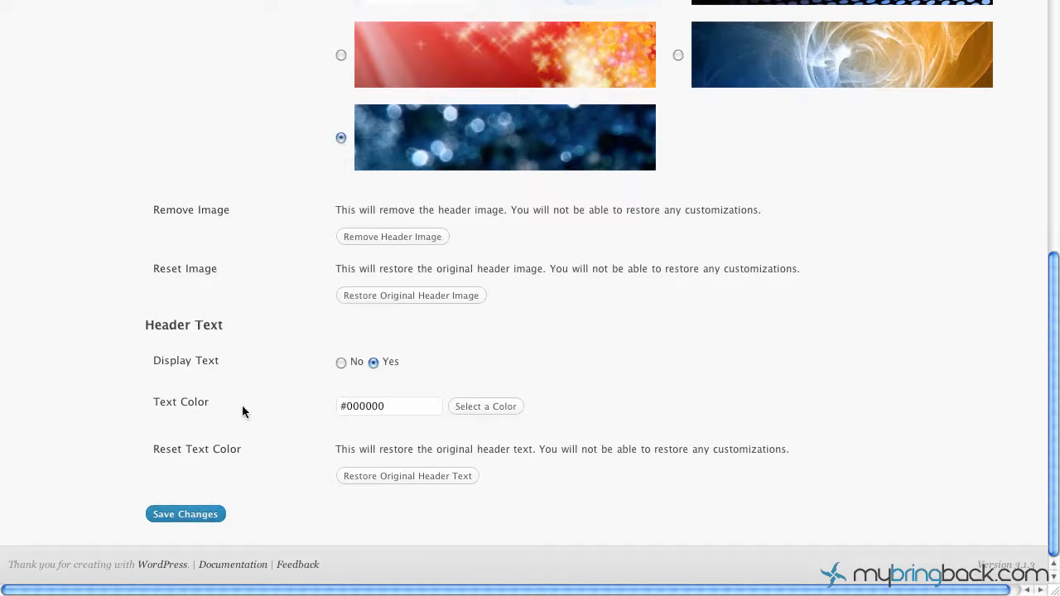
left_click(186, 513)
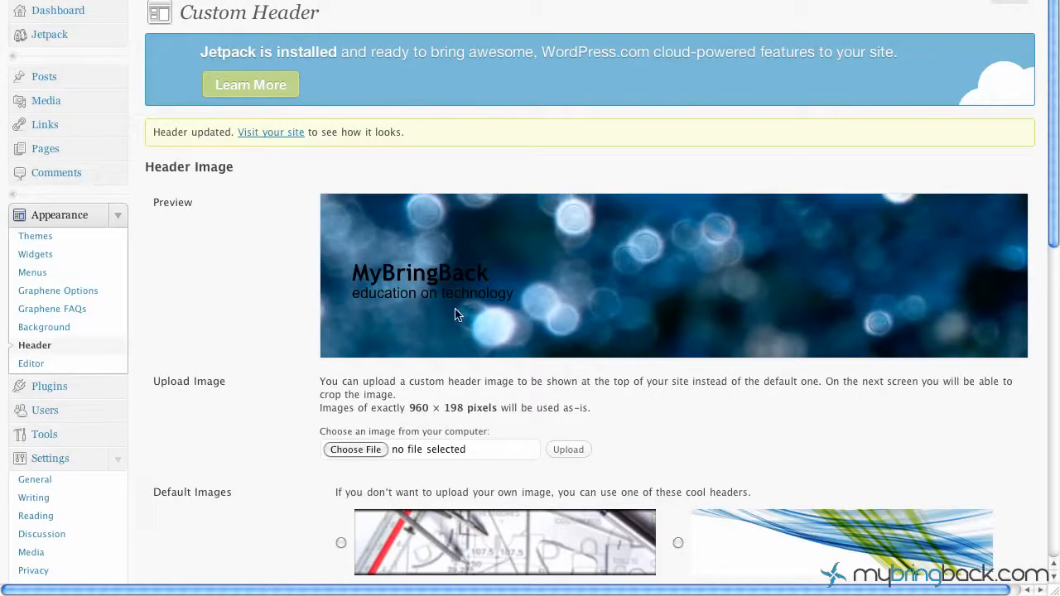
mouse_move(414, 298)
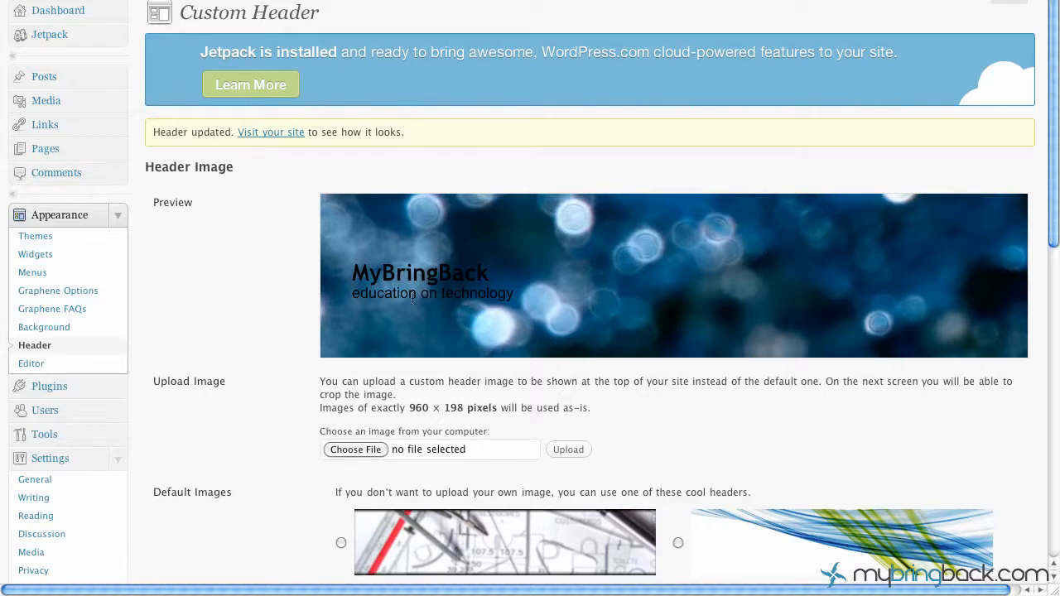
mouse_move(372, 282)
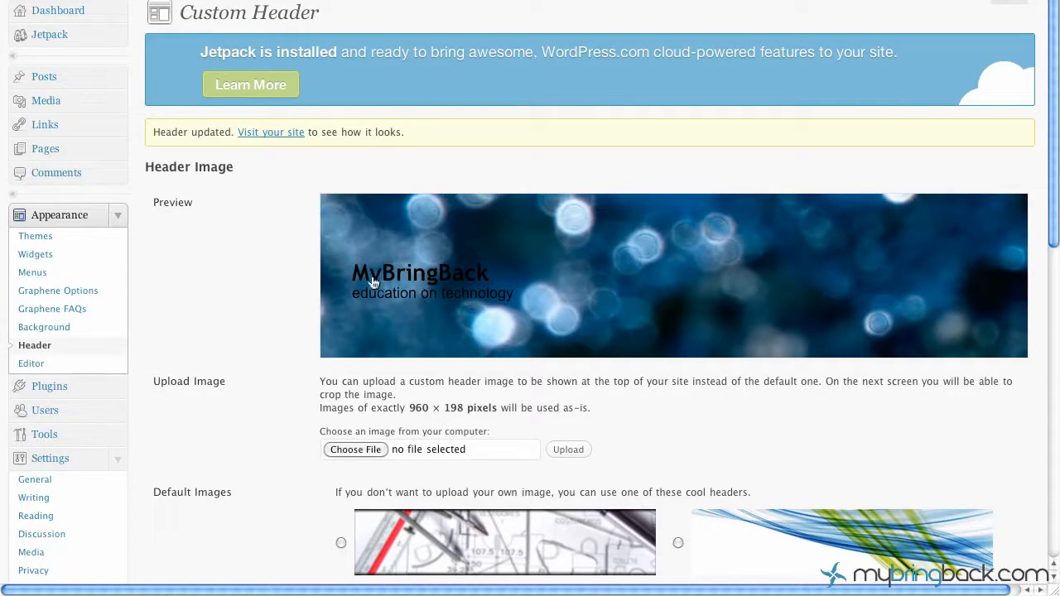
scroll("down", 3)
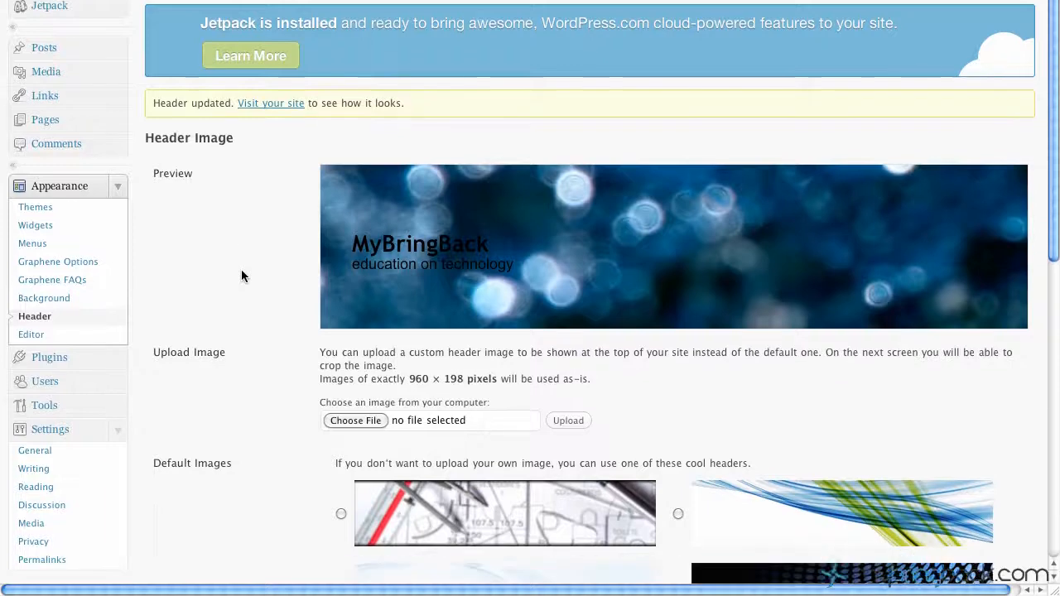
scroll("down", 3)
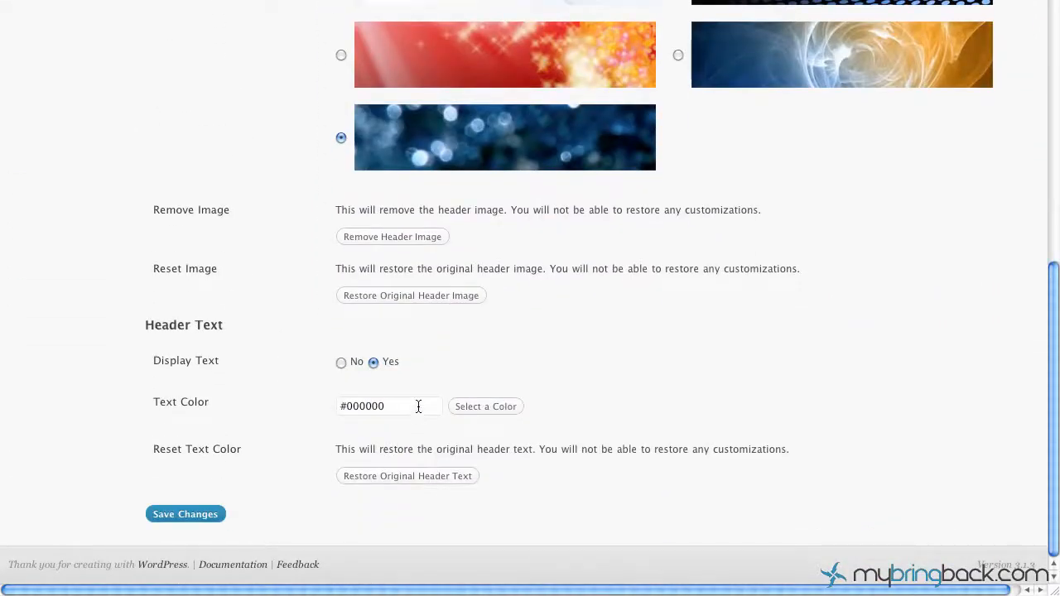
mouse_move(341, 364)
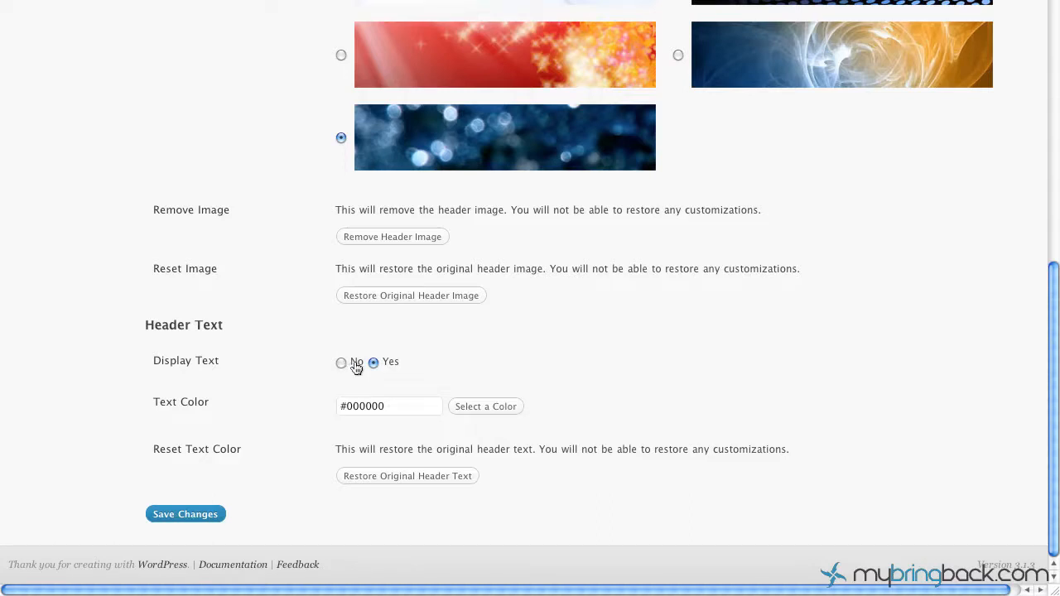
Set the header text colour for MyBringBack and tagline to a near-white shade in the picker.
left_click(486, 406)
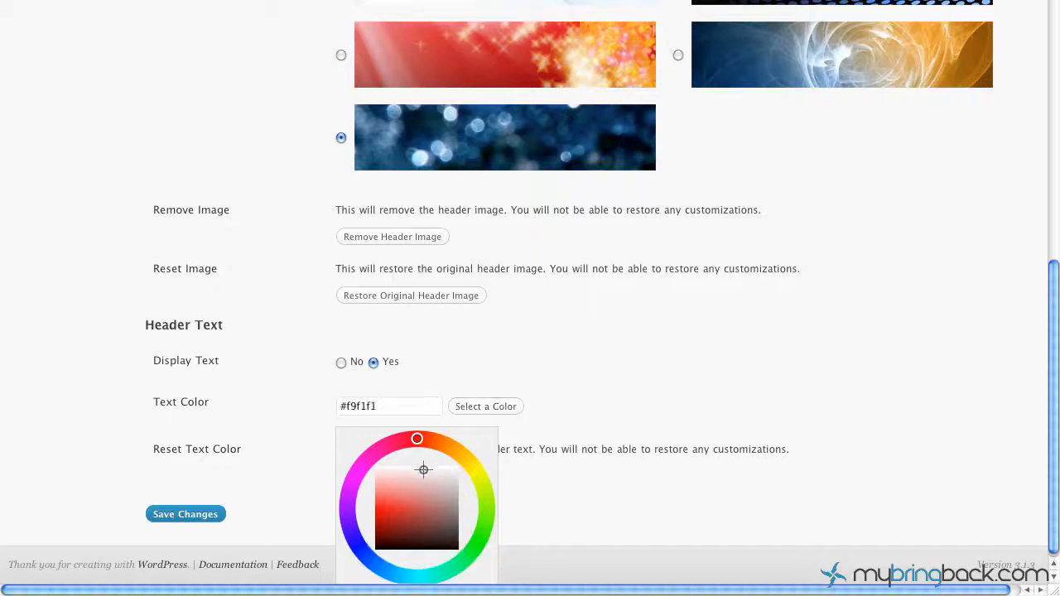
left_click_drag(422, 470, 413, 470)
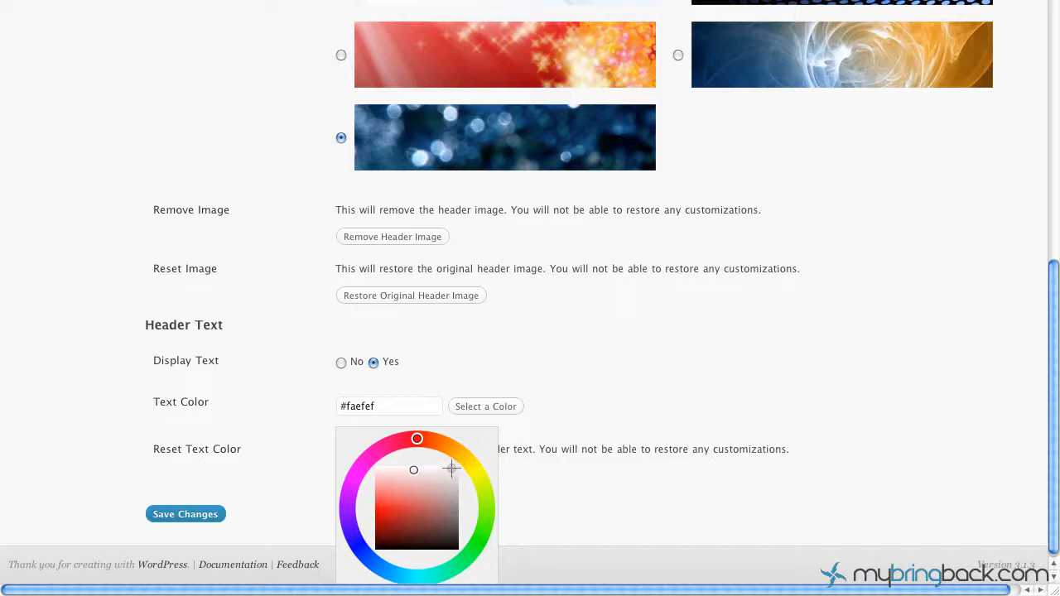
left_click_drag(414, 470, 457, 467)
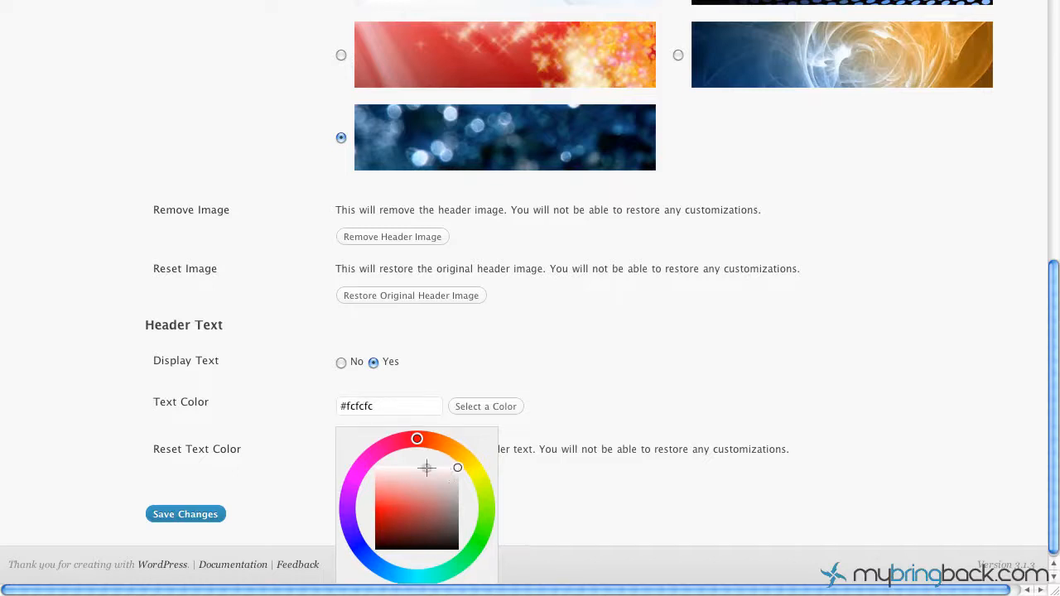
left_click_drag(427, 467, 407, 472)
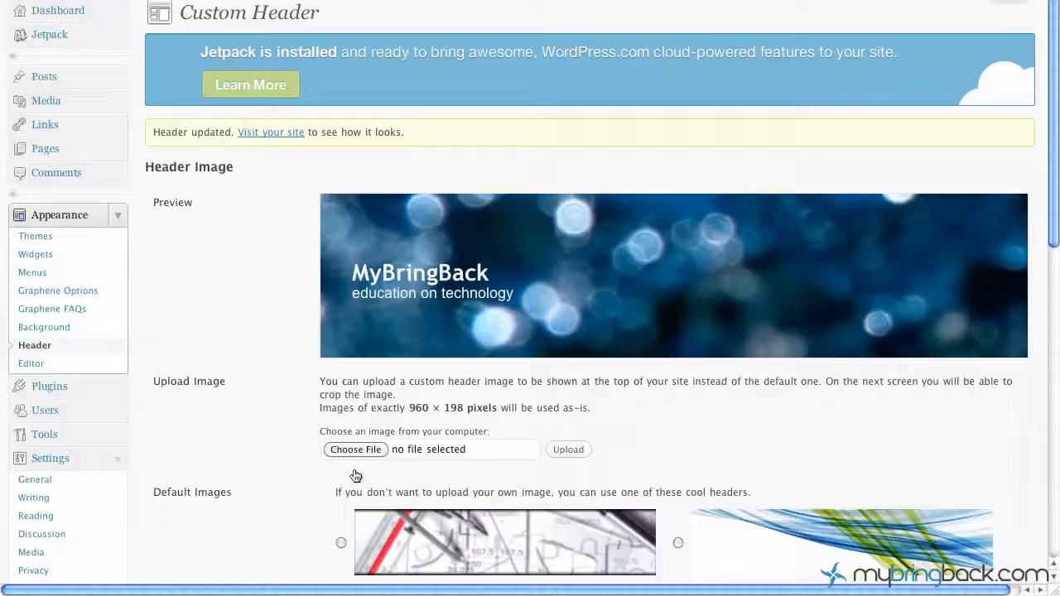
mouse_move(361, 334)
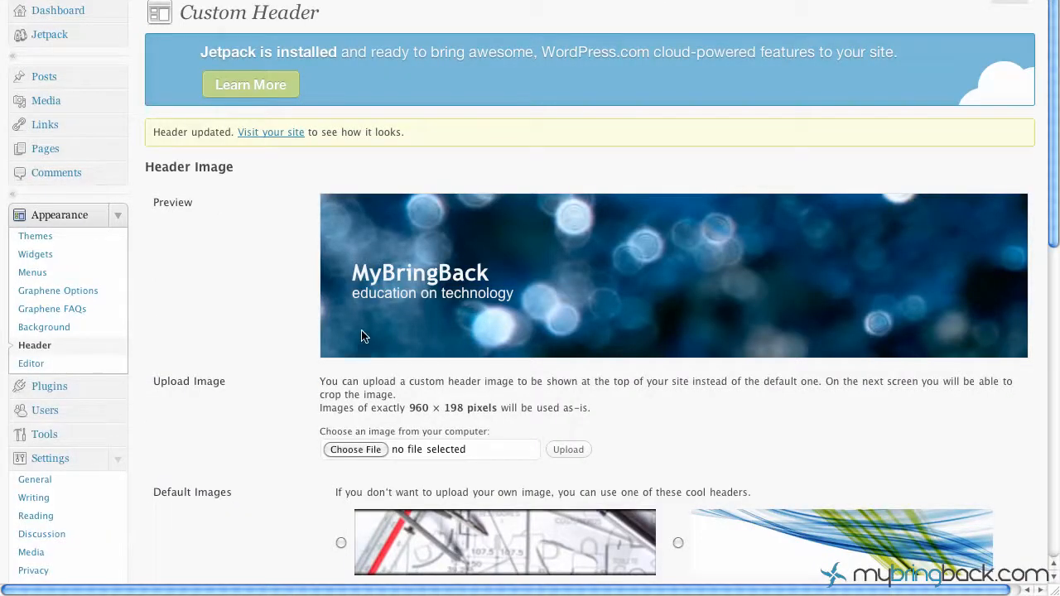
mouse_move(348, 294)
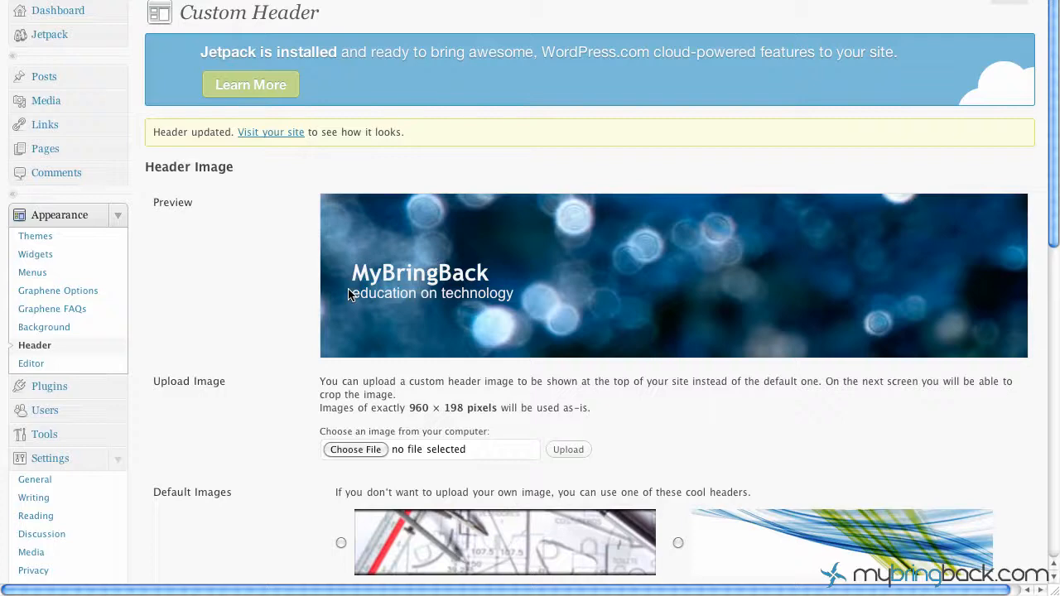
mouse_move(371, 300)
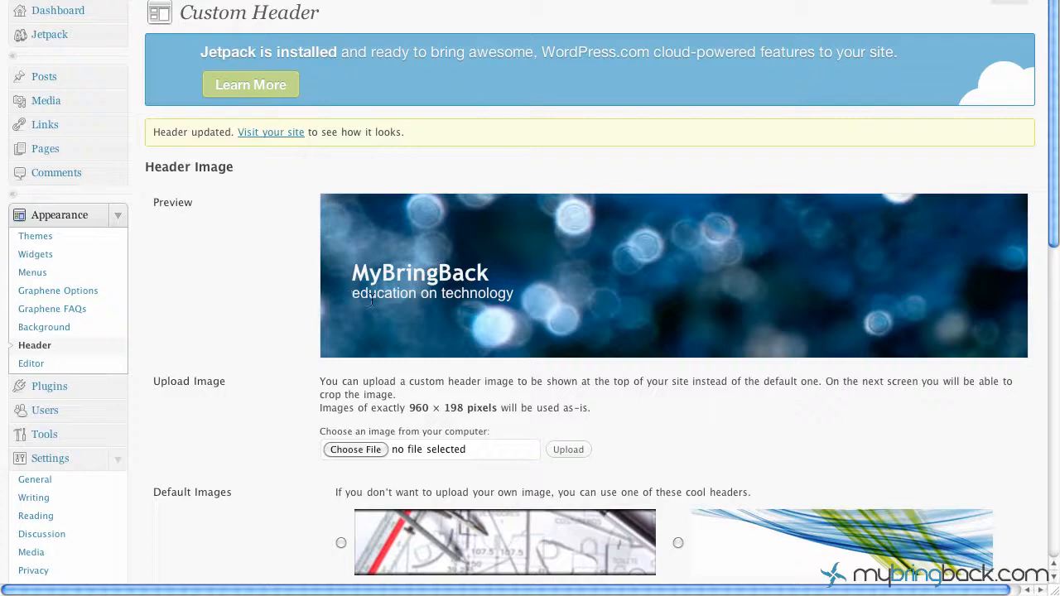
mouse_move(381, 306)
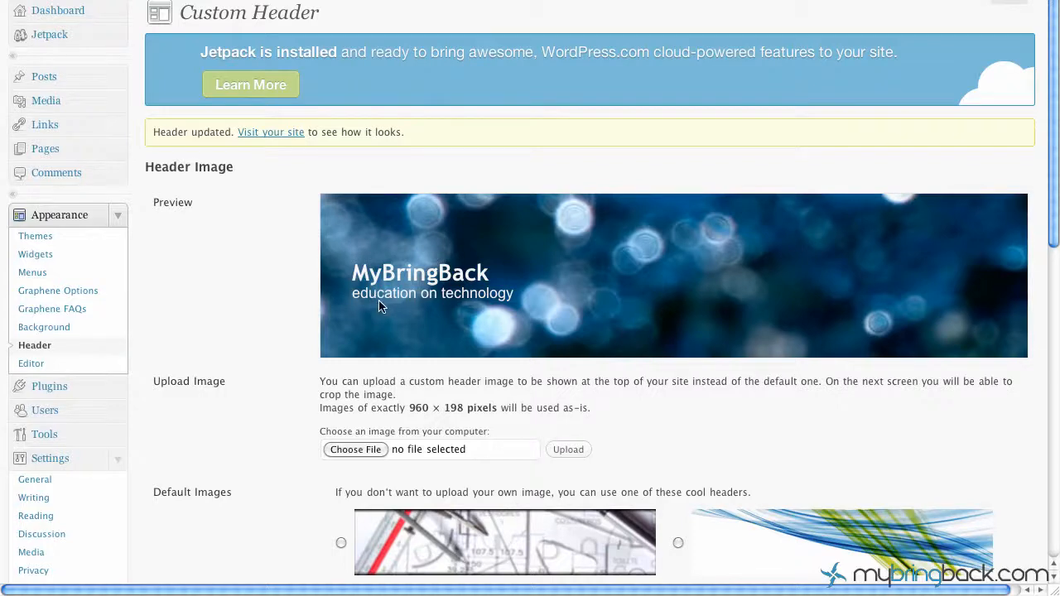